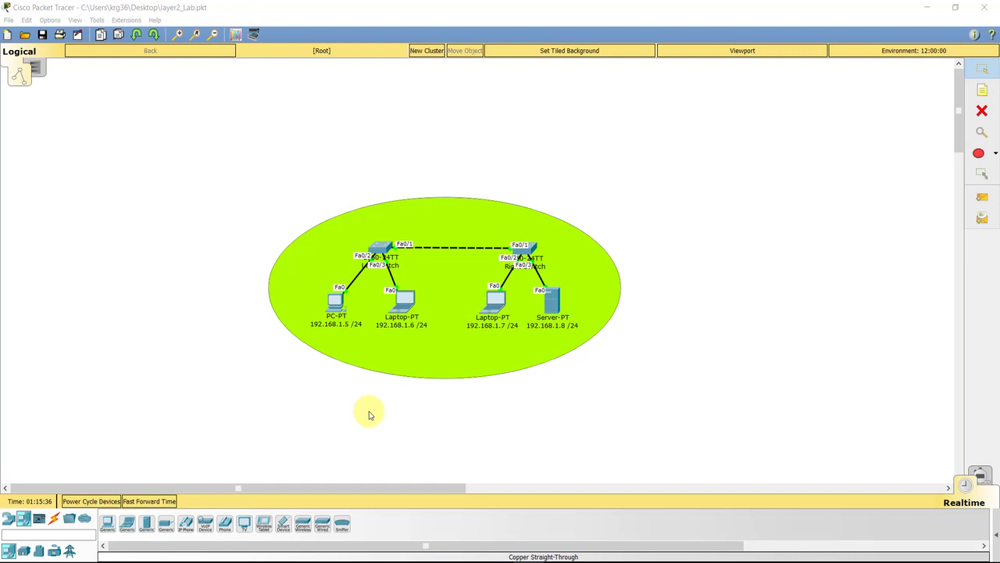
mouse_move(500, 367)
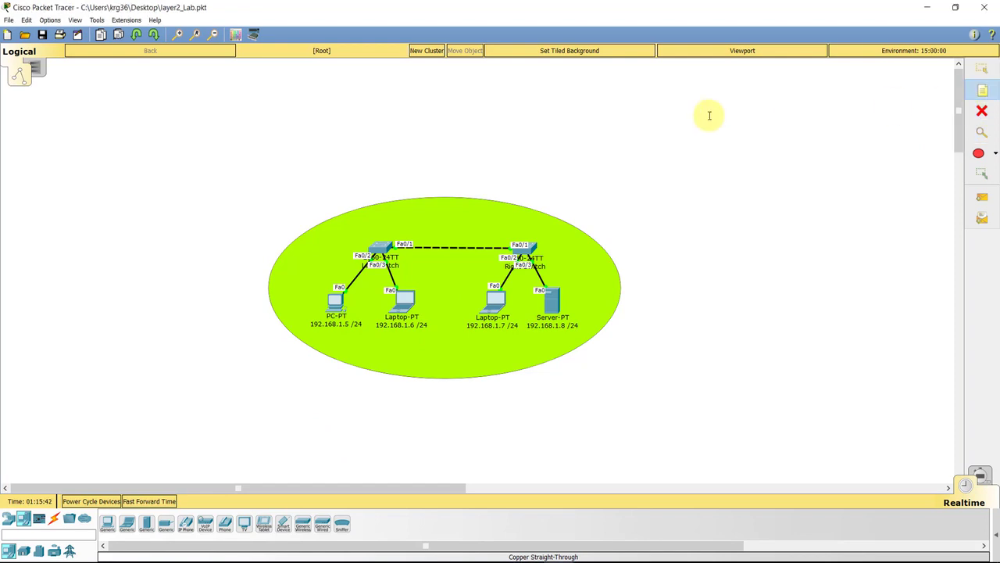
Step: Place a workspace note reading 'IP ADDRESS', 'IP SUBNET MASK' and 'Physical Address' lines
click(707, 116)
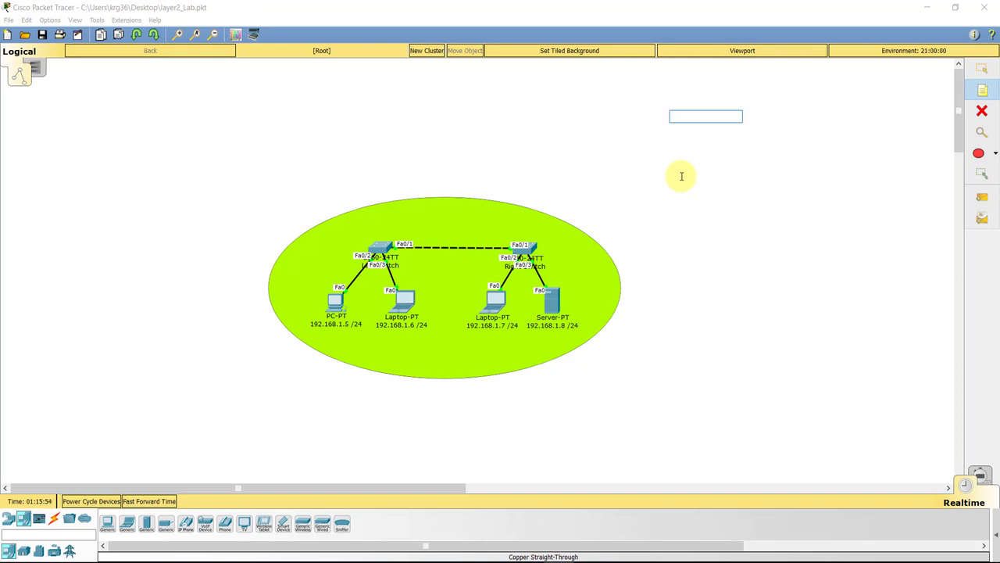
text(IP A)
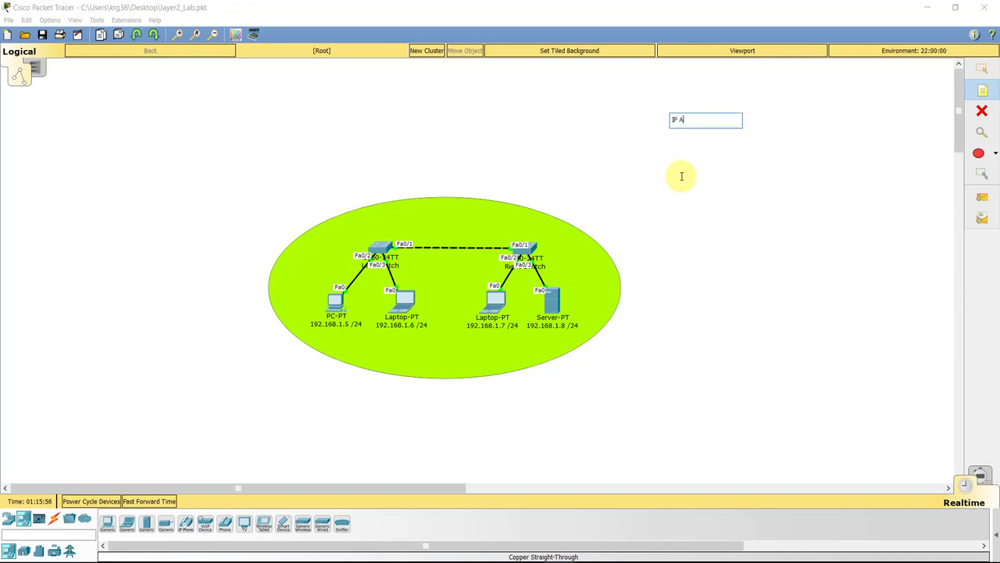
text(DDRESS)
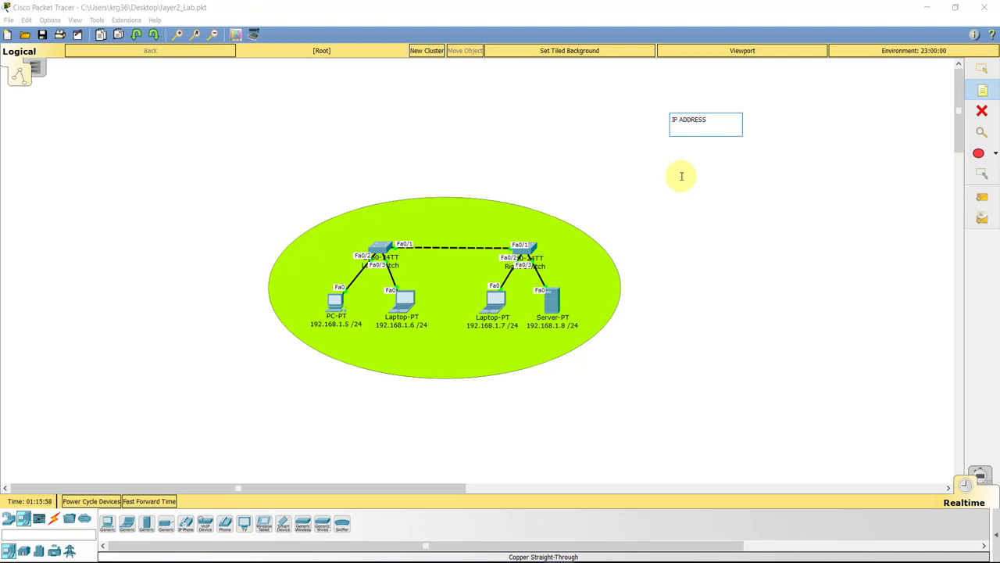
text(IP SUBNET MASK)
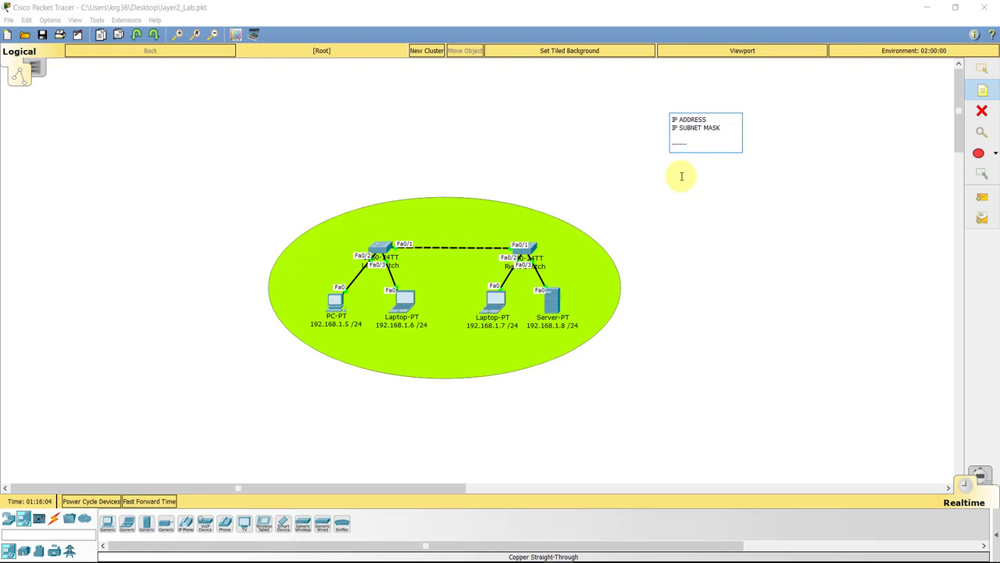
text(Physical)
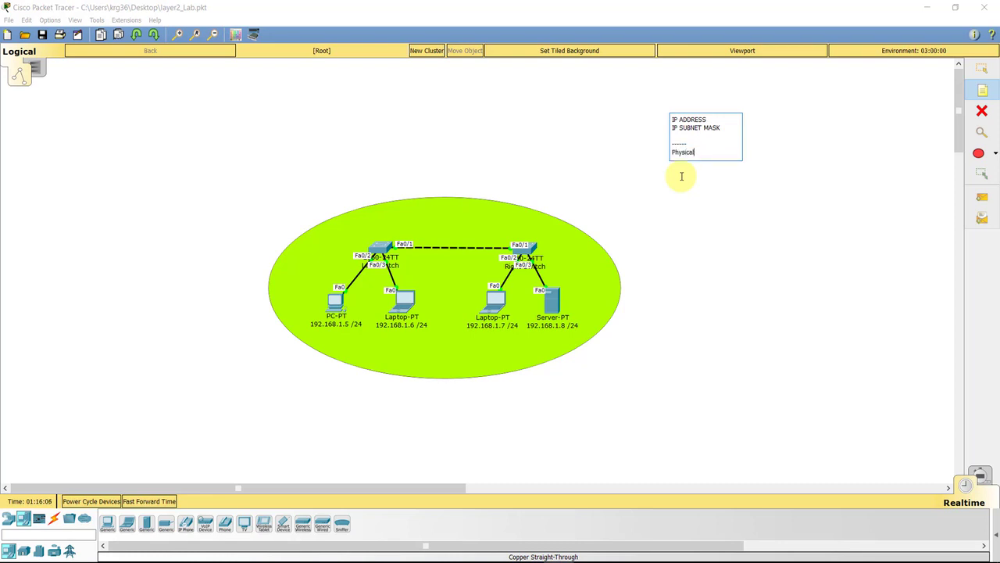
text(Address)
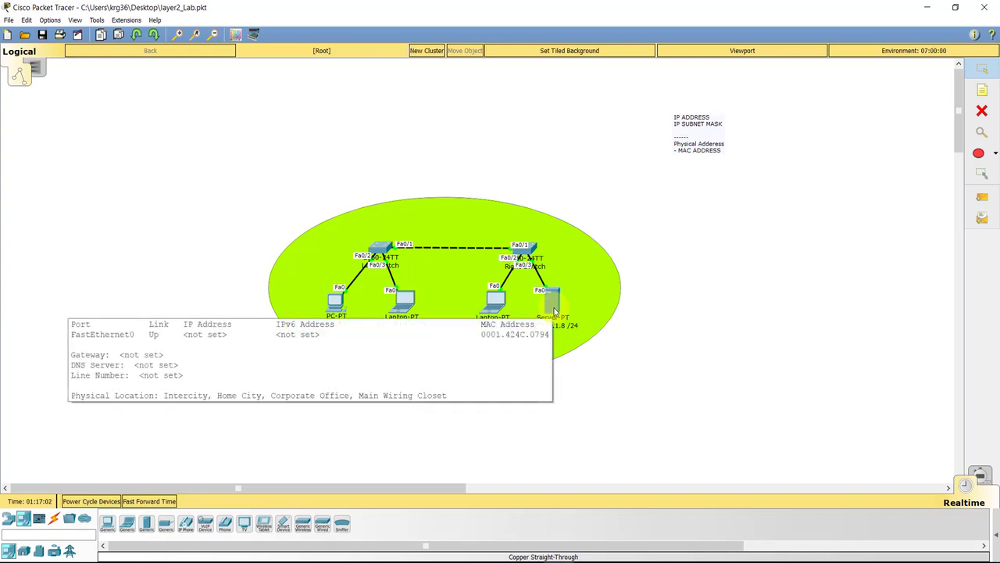
mouse_move(804, 264)
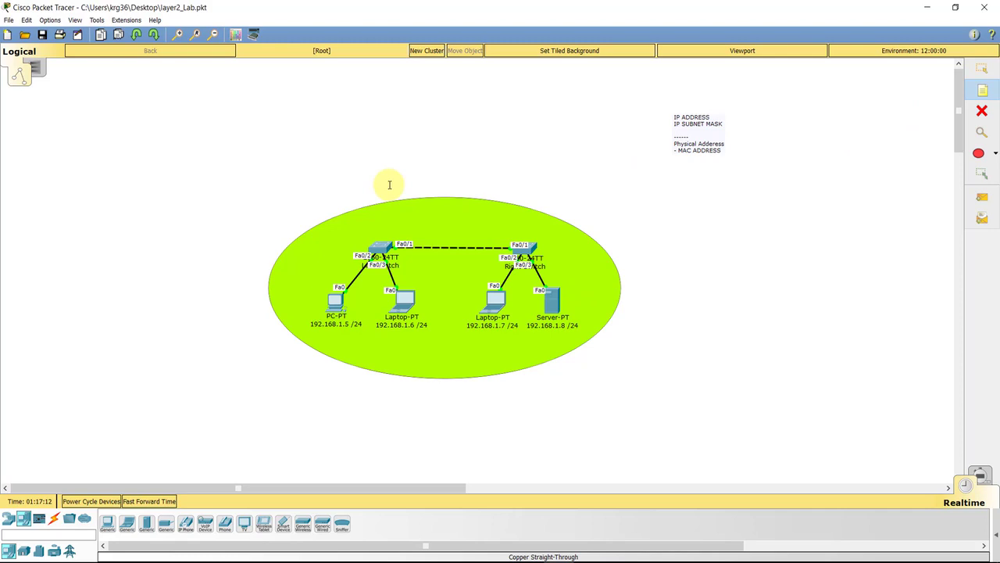
Step: Write the title note 'LAYER 2 Network - LAN' above the green network area
text(LAYER 2 Network -)
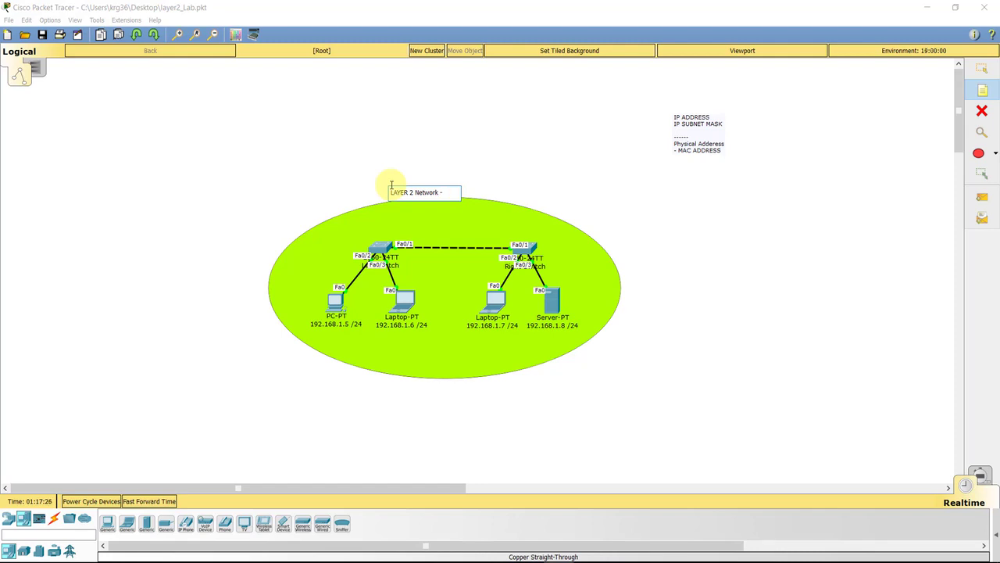
text(LAN)
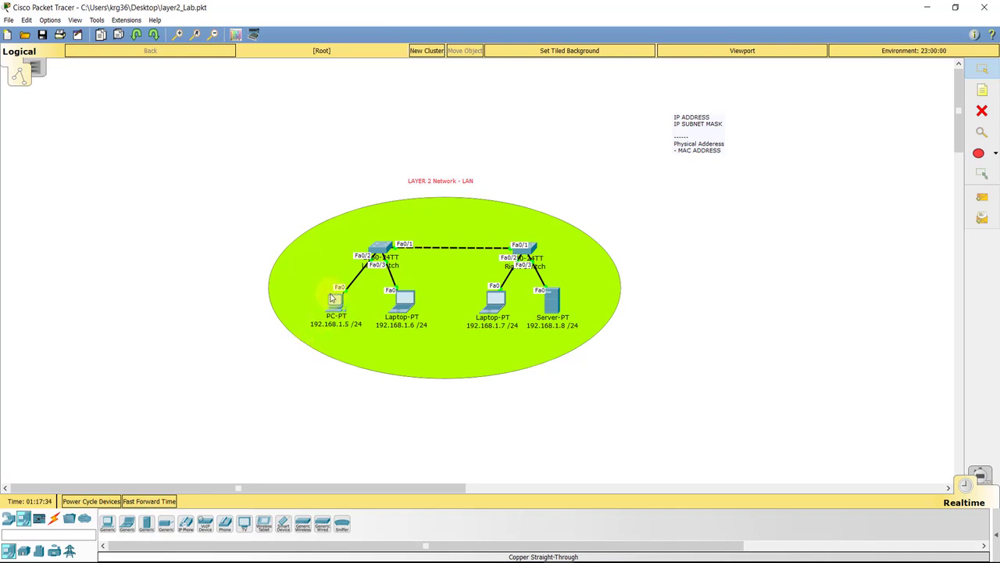
Step: Bring up PC 192.168.1.5's IP Configuration, toggling DHCP and returning to Static addressing
double_click(335, 300)
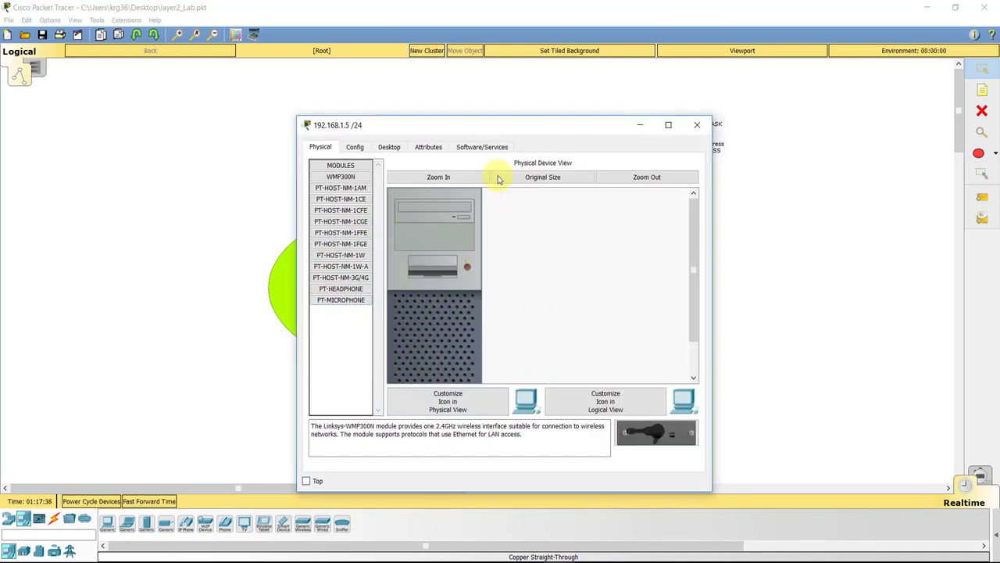
drag(338, 125, 531, 95)
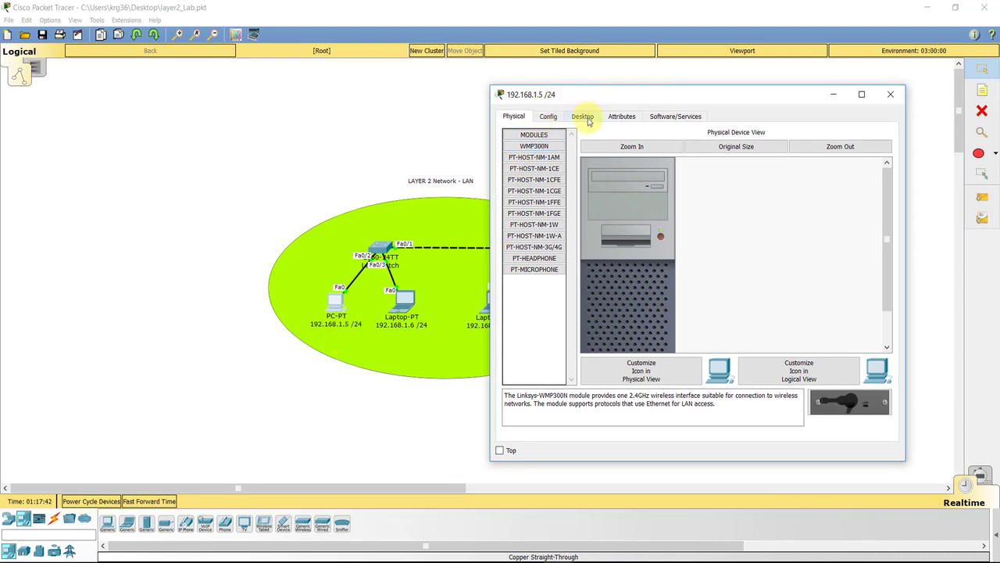
click(581, 115)
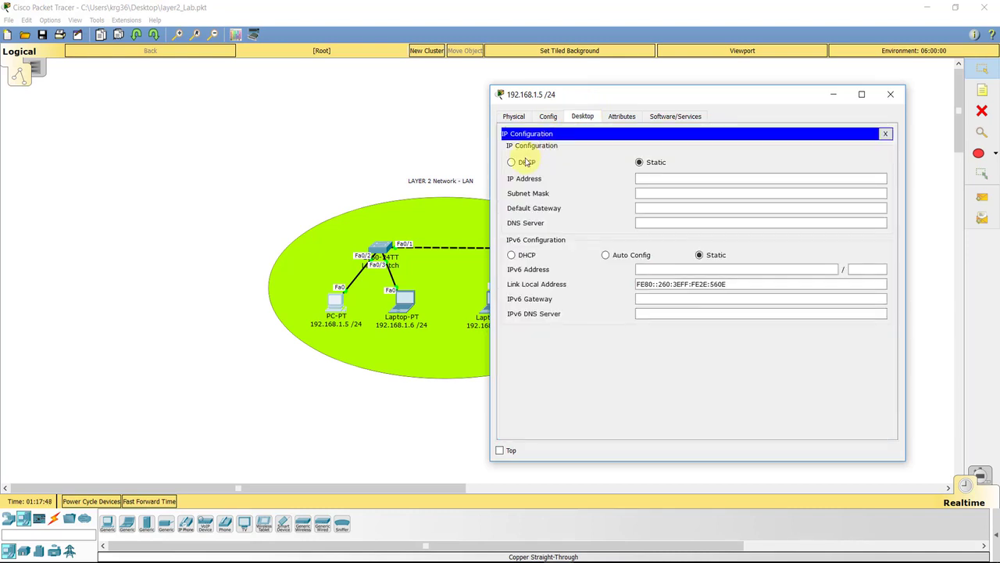
click(511, 161)
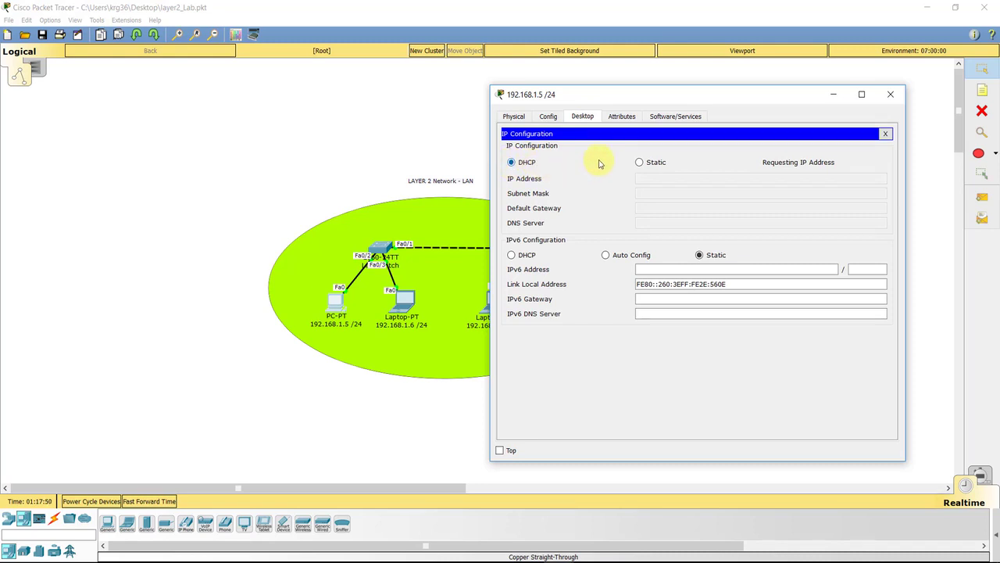
click(639, 161)
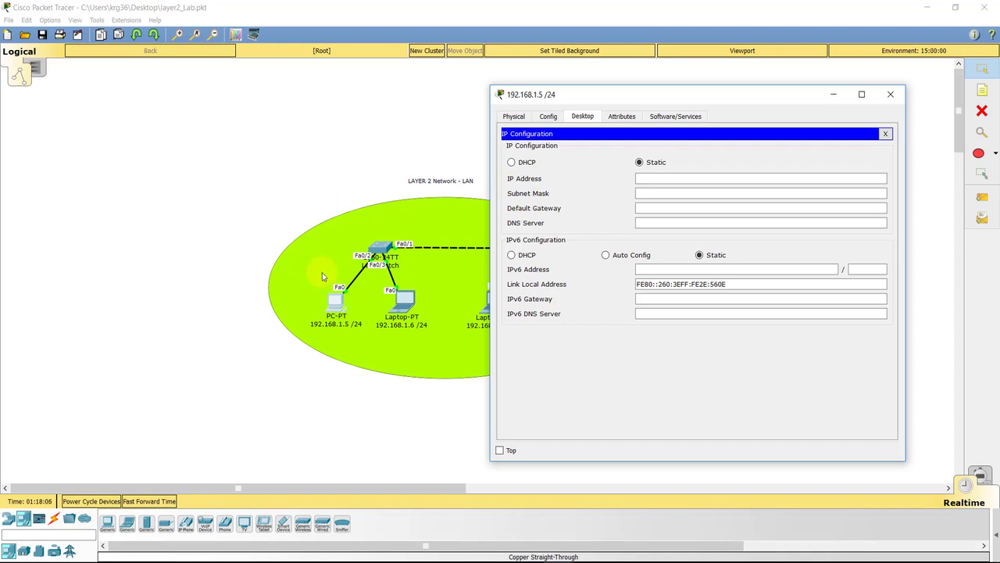
Step: Assign the PC static IP 192.168.1.5 with mask 255.255.255.0 and close its configuration
click(686, 178)
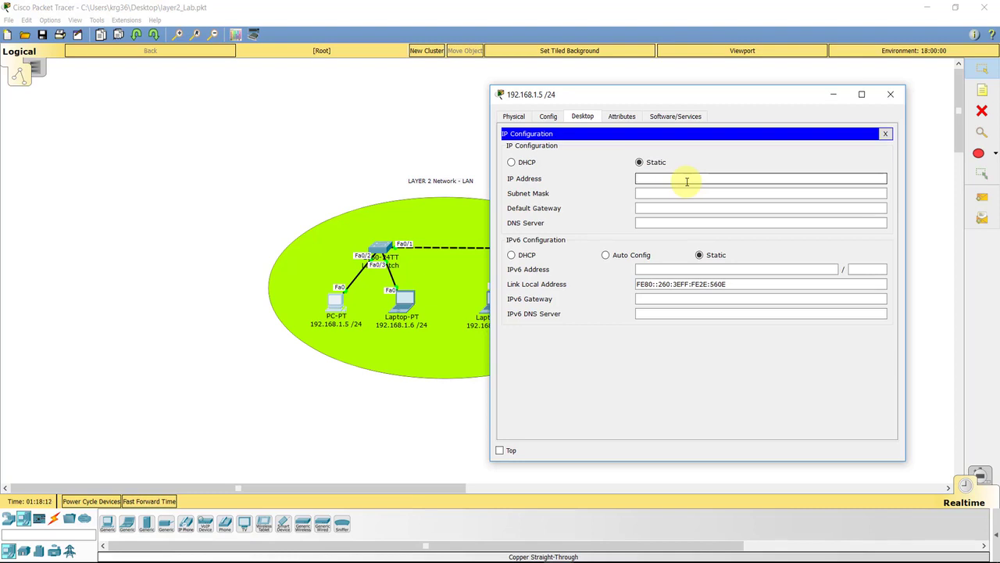
text(192.168)
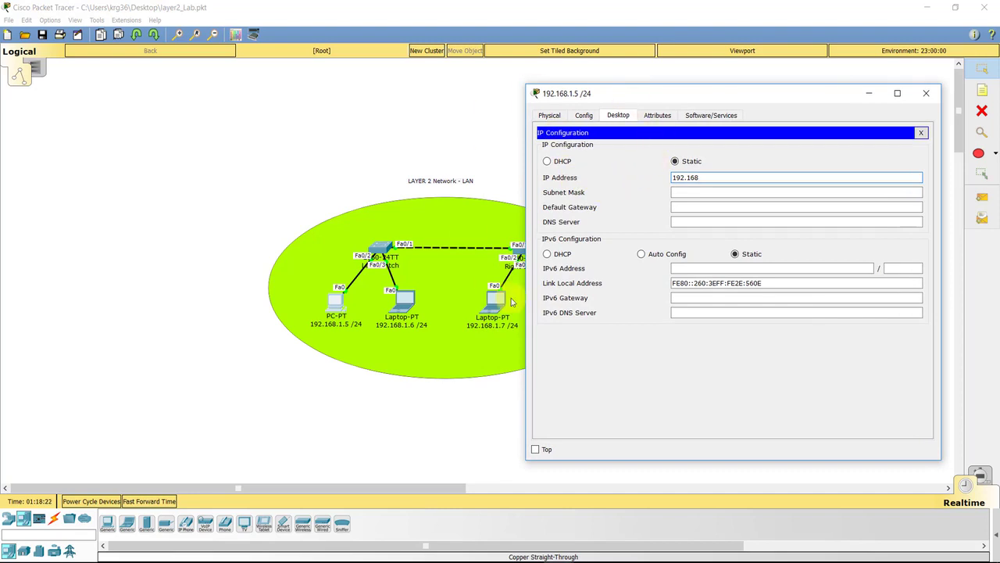
click(797, 179)
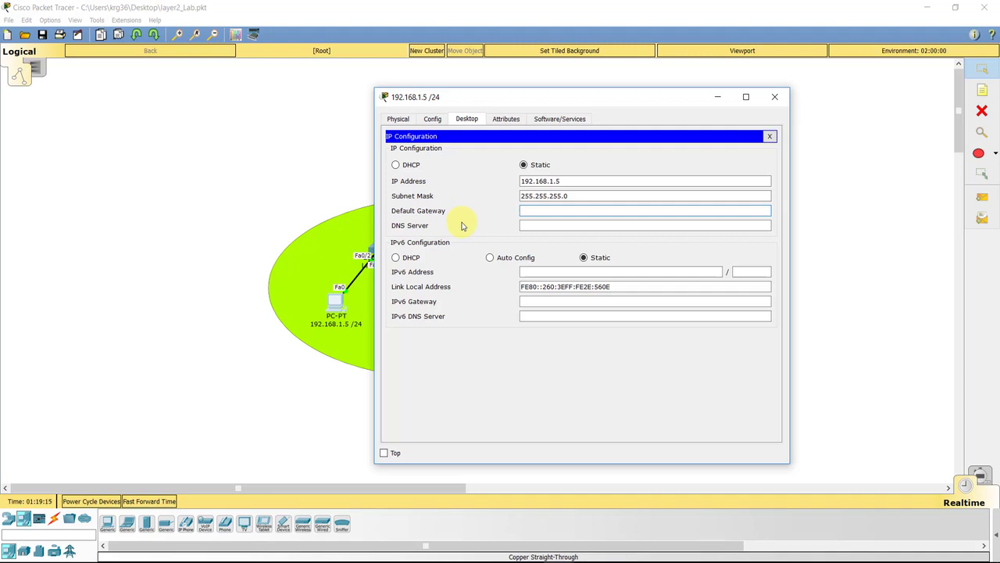
click(644, 210)
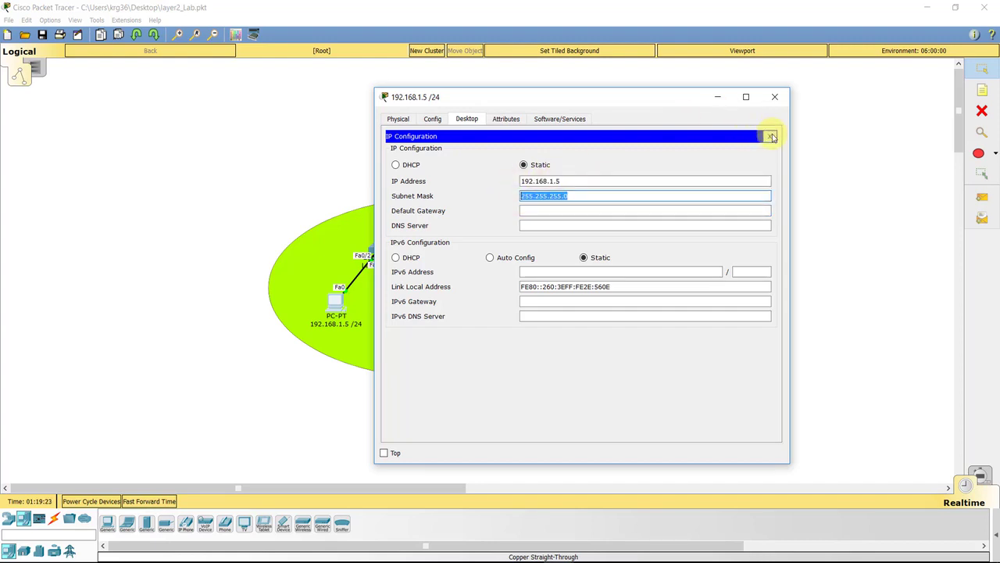
click(775, 97)
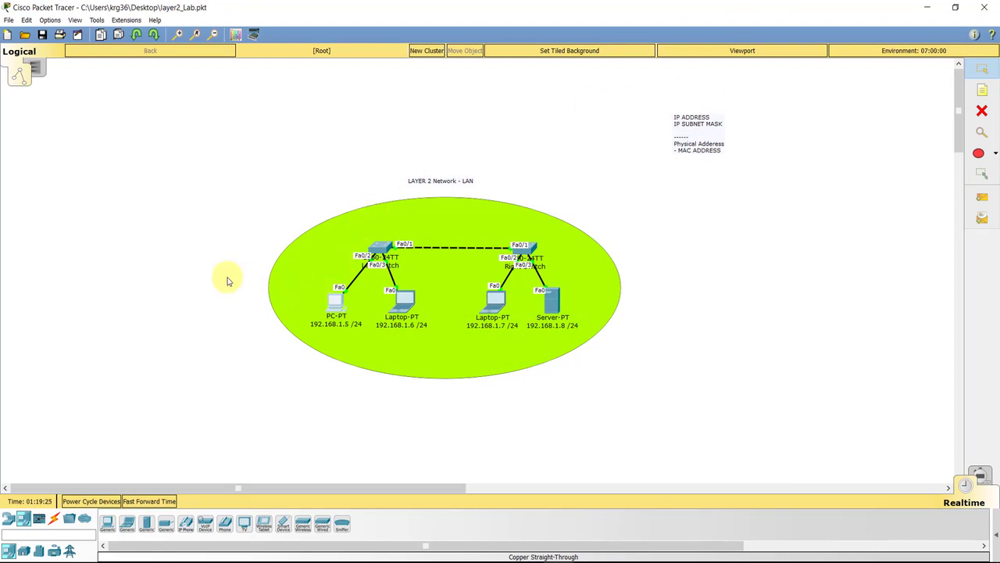
mouse_move(227, 278)
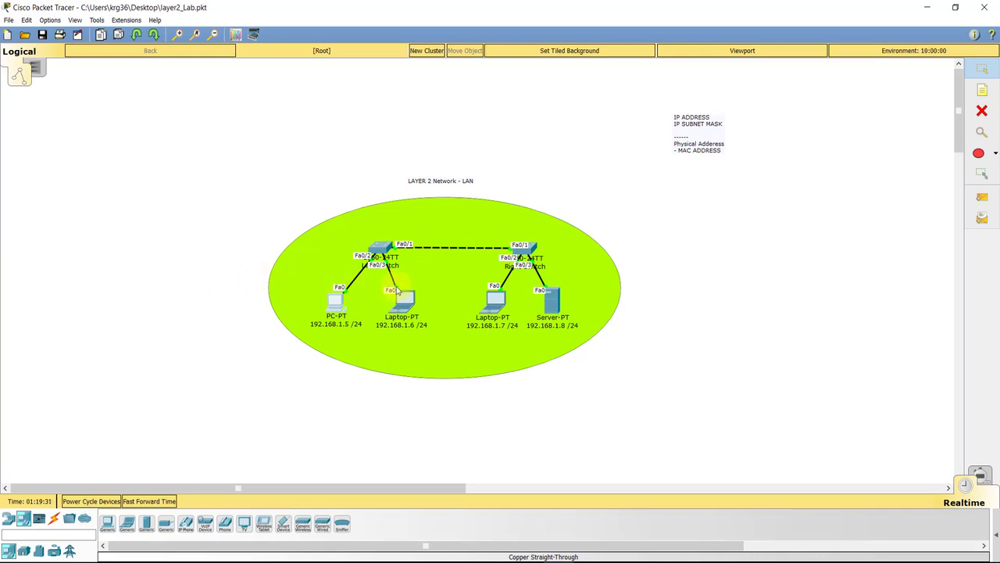
Step: Assign laptop 192.168.1.6 static IP 192.168.1.6 with mask 255.255.255.0 and close it
double_click(401, 297)
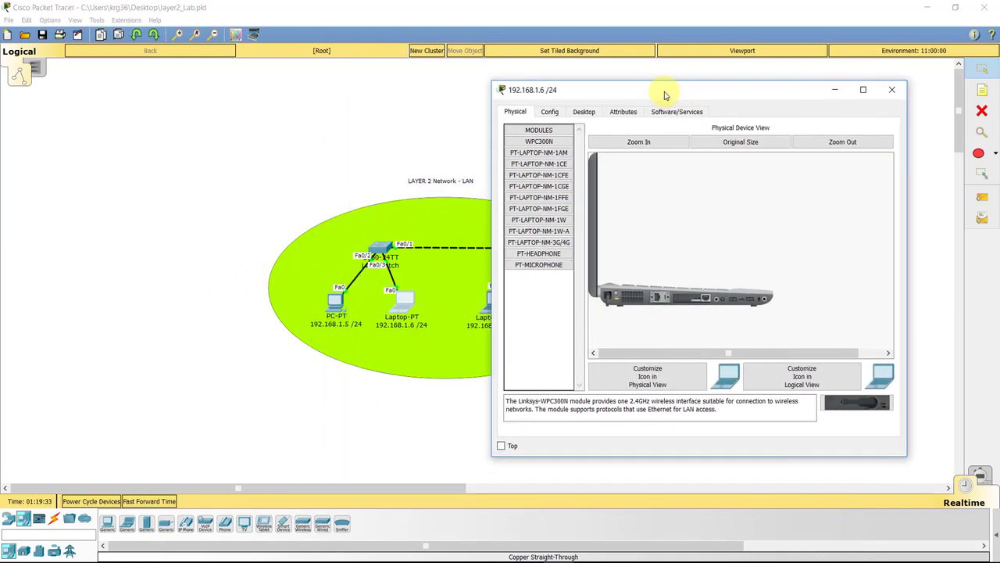
click(584, 111)
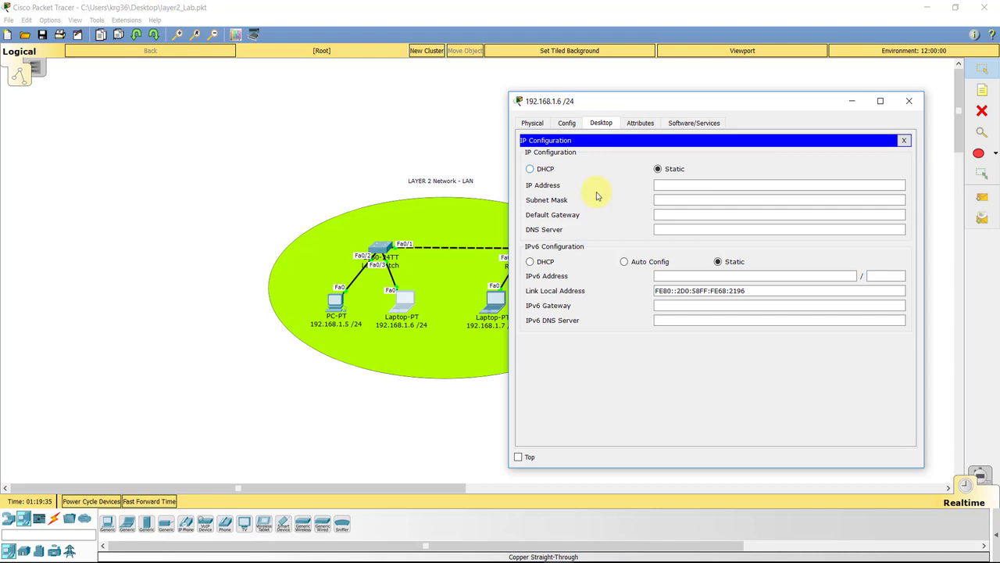
text(192.168.1.6)
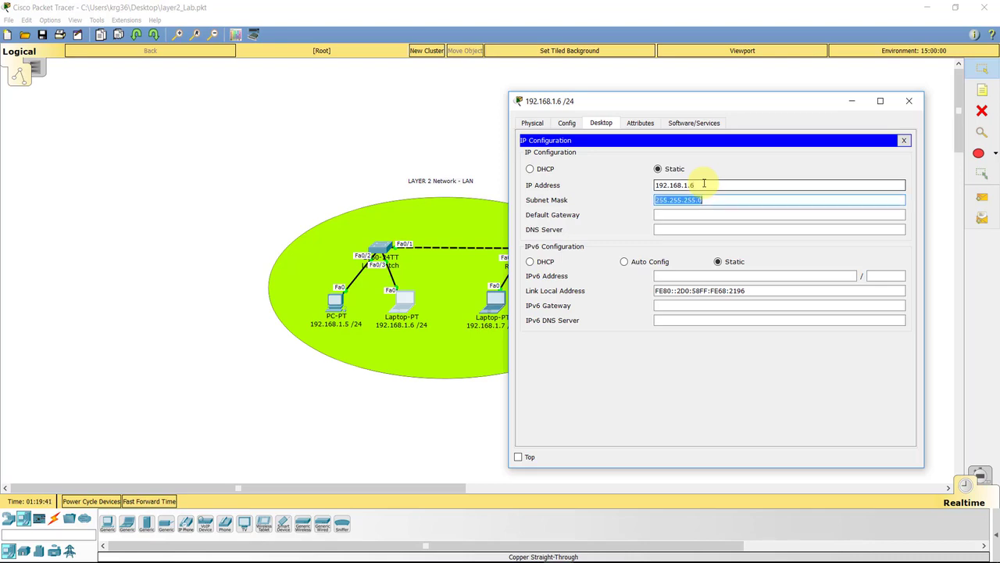
click(903, 141)
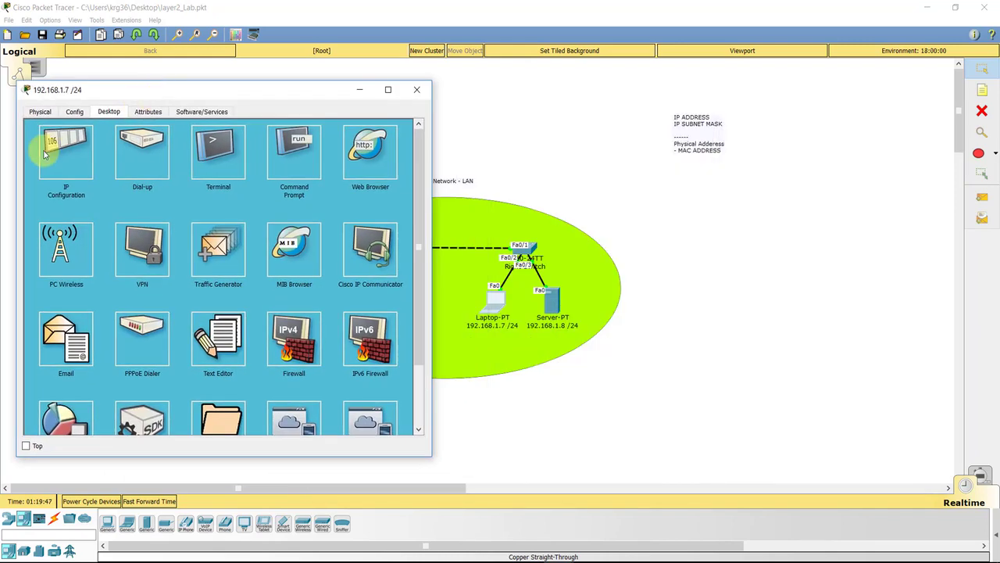
Step: Assign the 192.168.1.7 laptop its static address and mask in IP Configuration
click(65, 151)
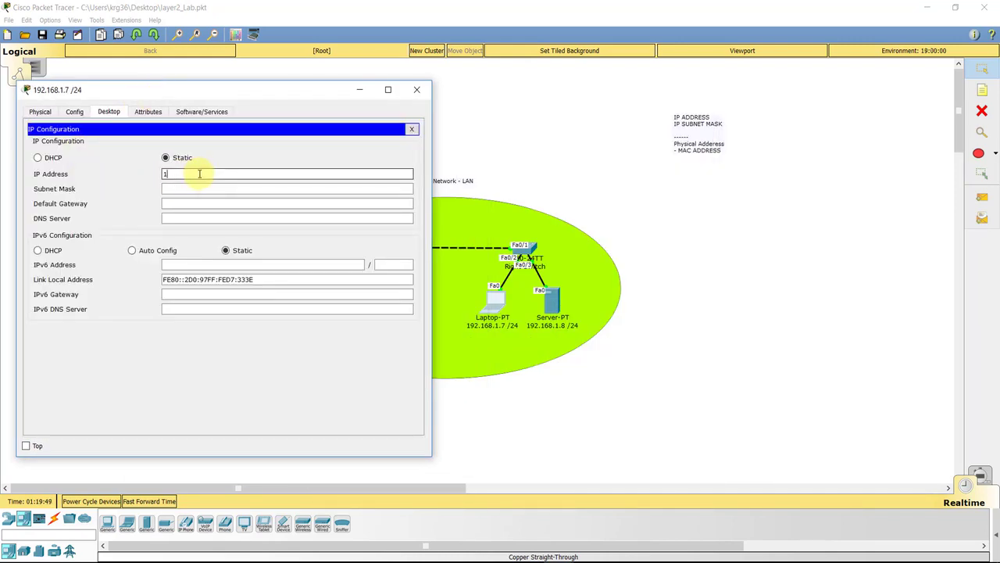
text(92.68.1)
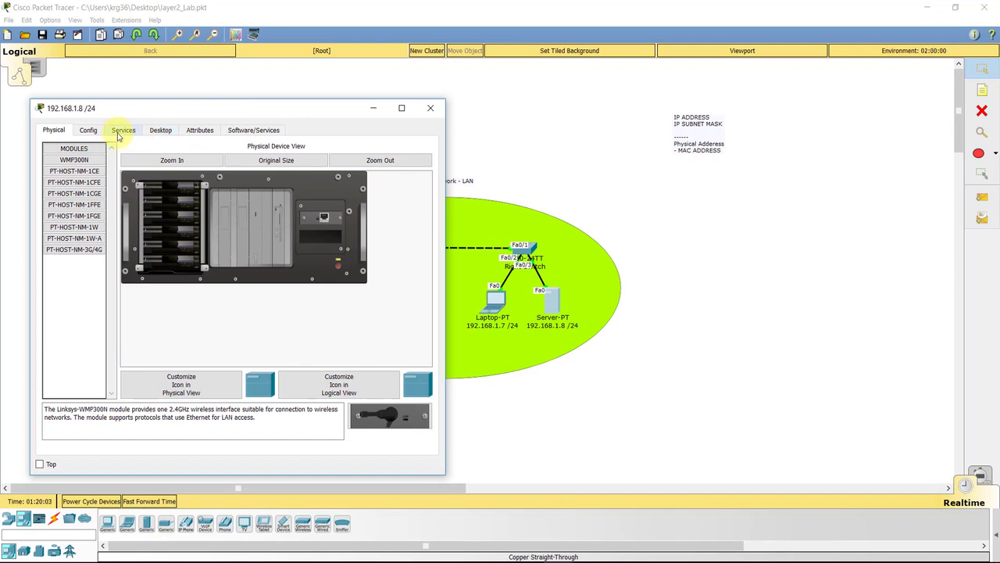
Step: Enter the server's IP 192.168.1.8 and a first attempt at its subnet mask
click(159, 130)
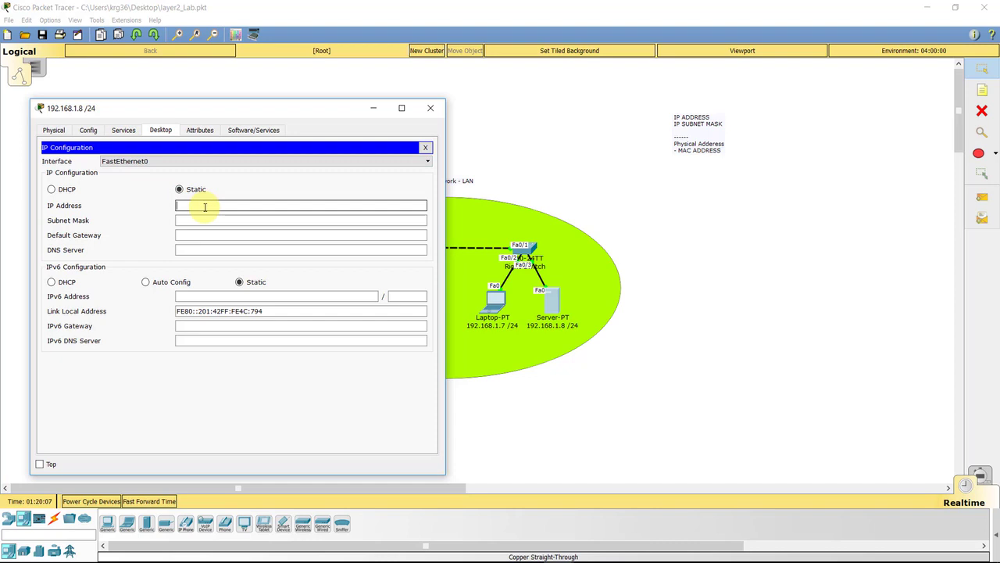
text(192.168.1.8)
click(301, 221)
text(255.255.255.)
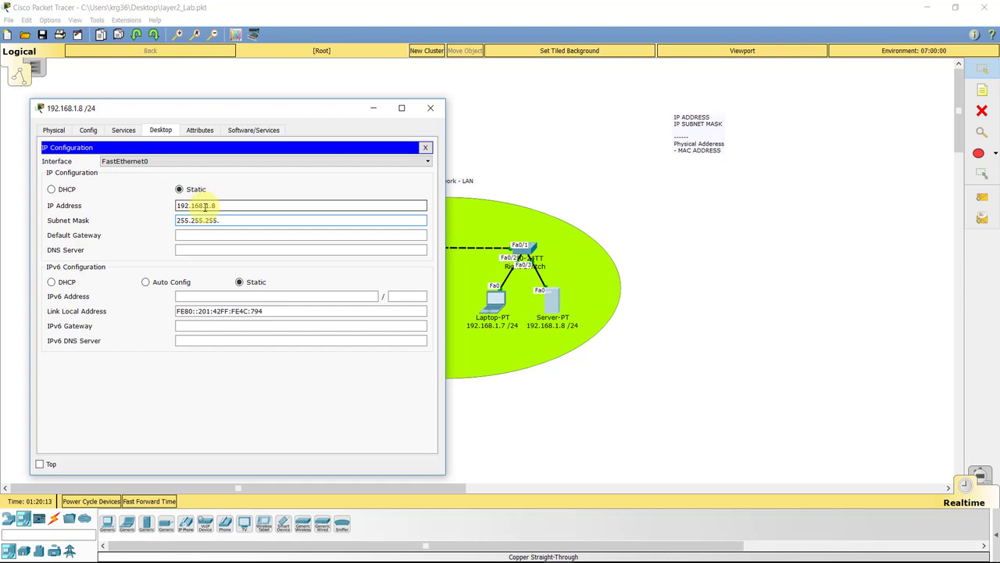
text(0)
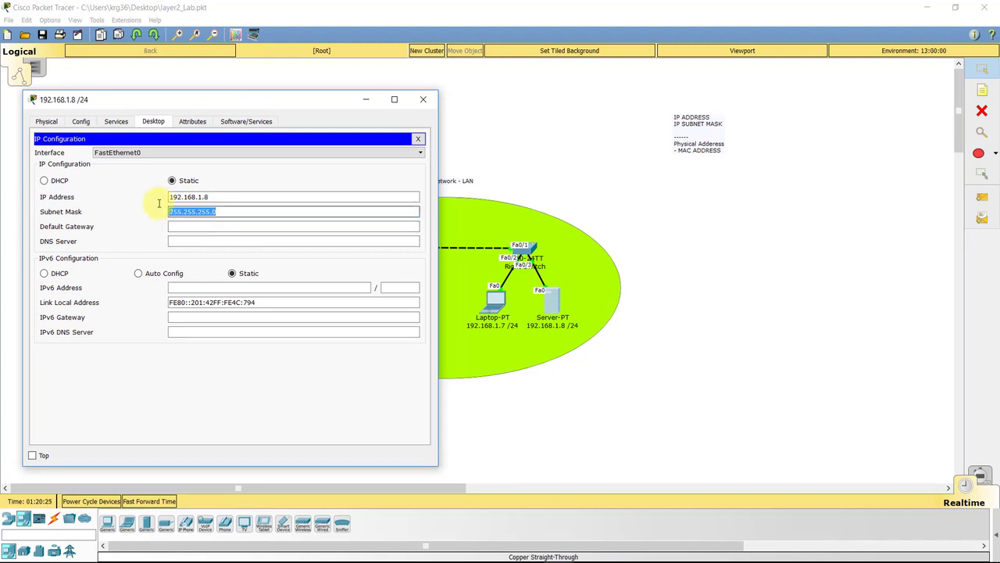
click(219, 197)
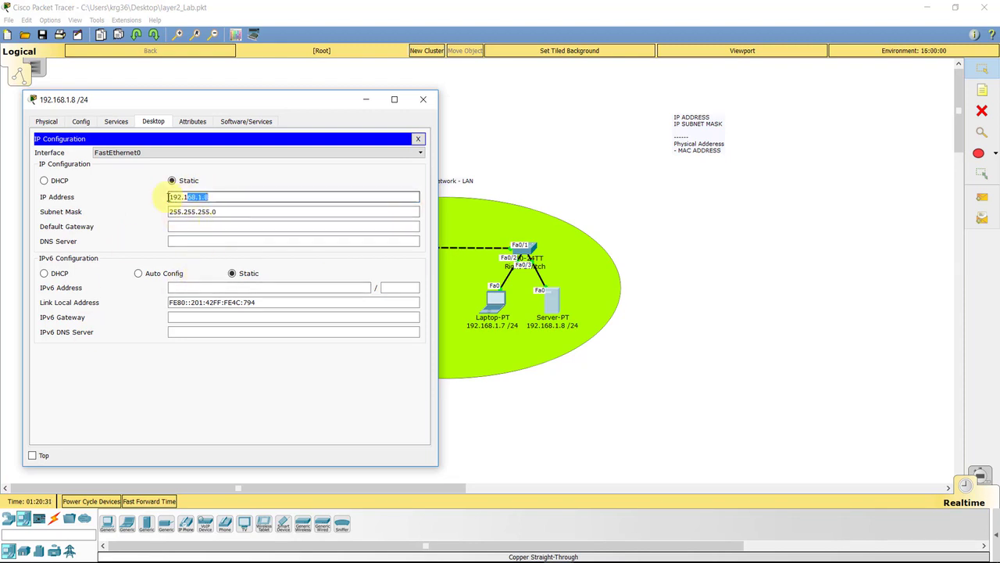
click(192, 211)
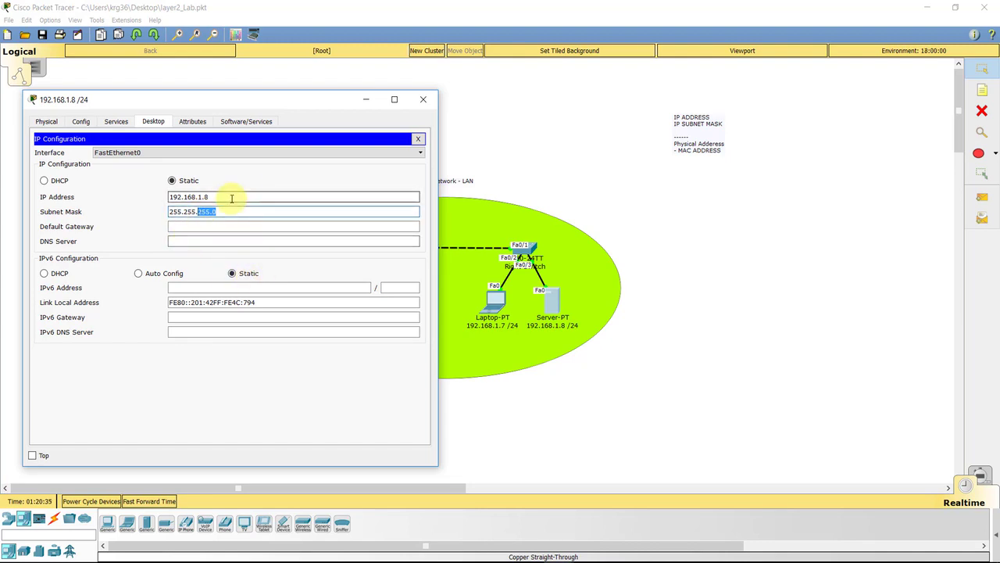
text(255.255.255.0)
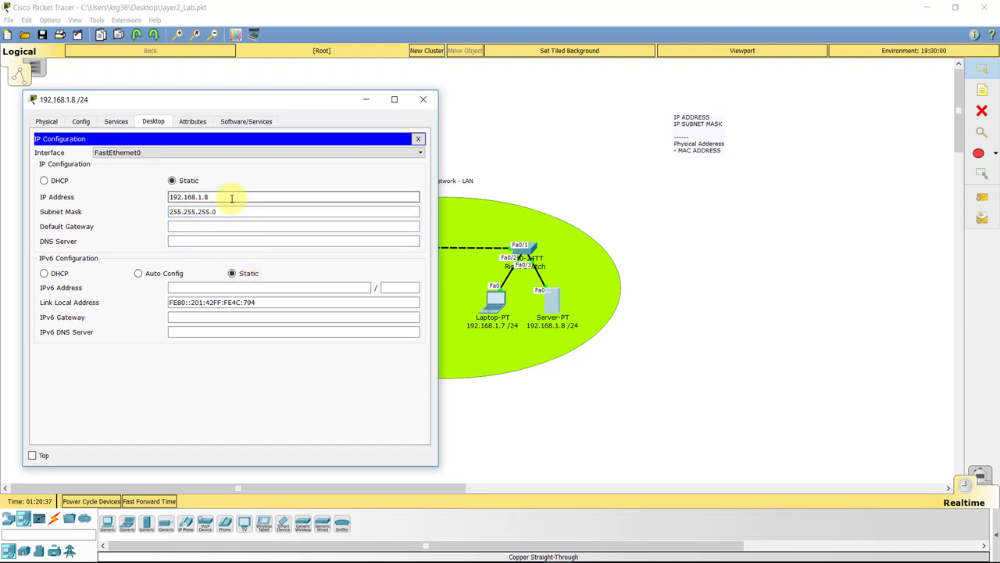
text(/)
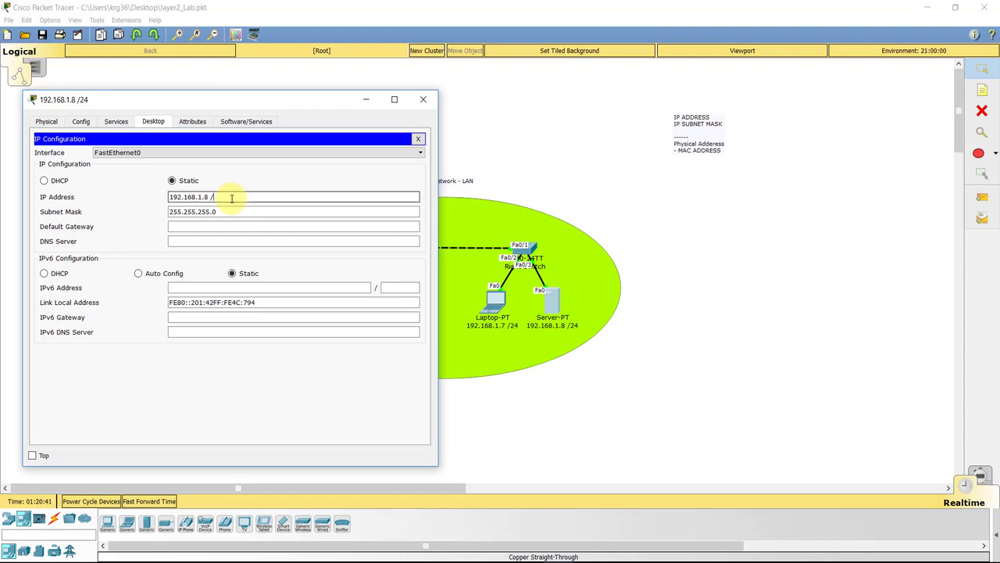
text(30)
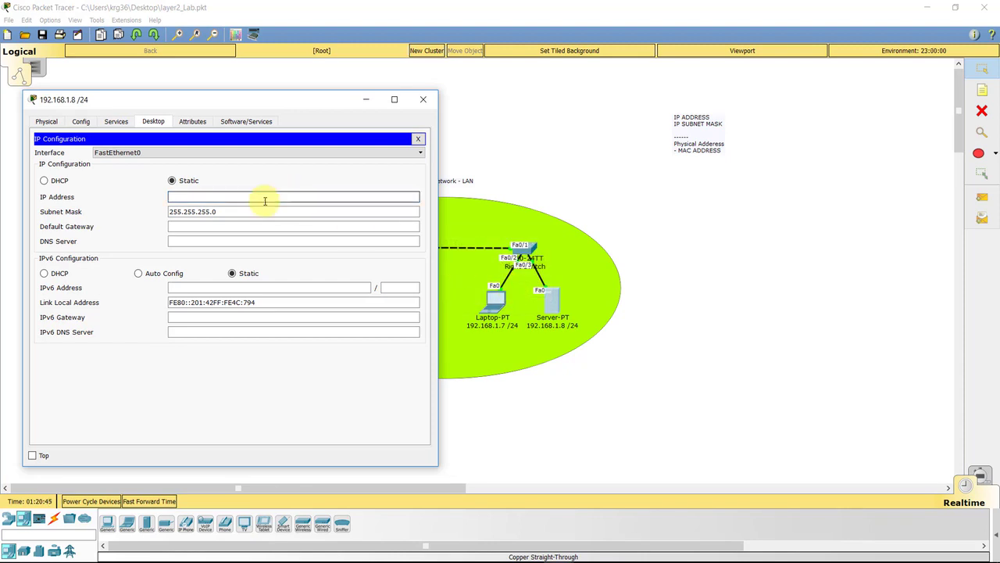
text(192.168.1.8)
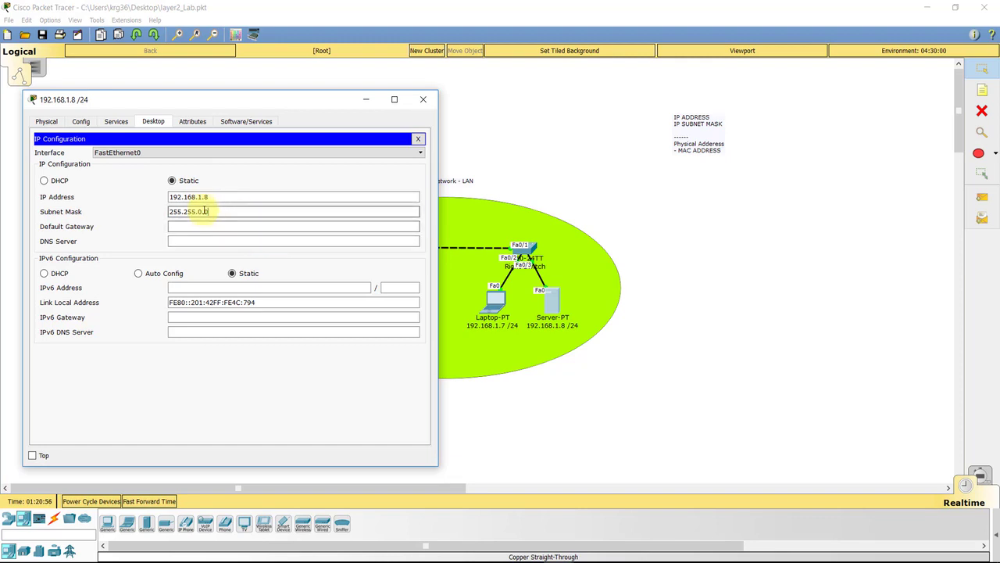
Step: Replace the subnet mask with 255.255.255.0 and close the server's IP settings
double_click(202, 211)
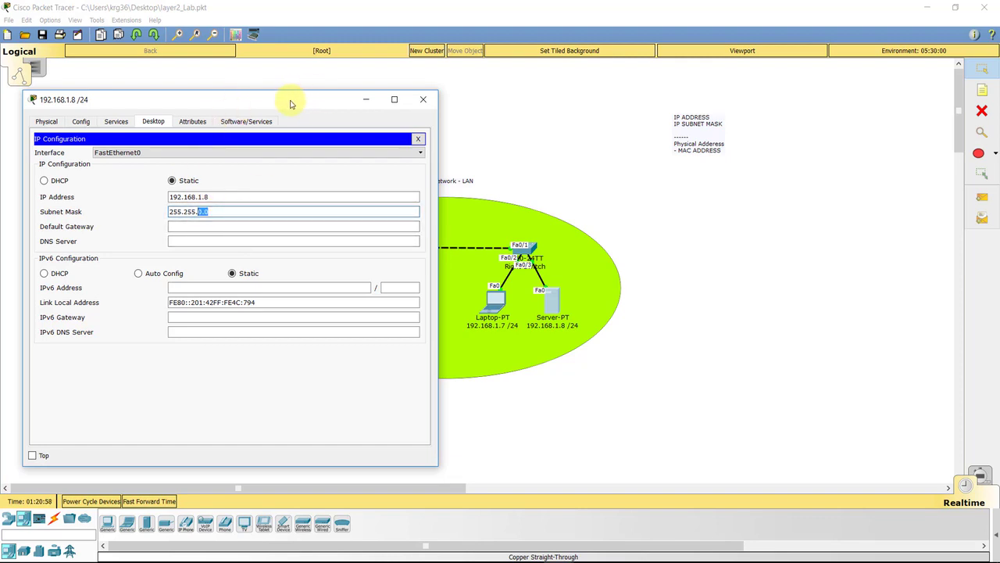
text(255.255.255.0)
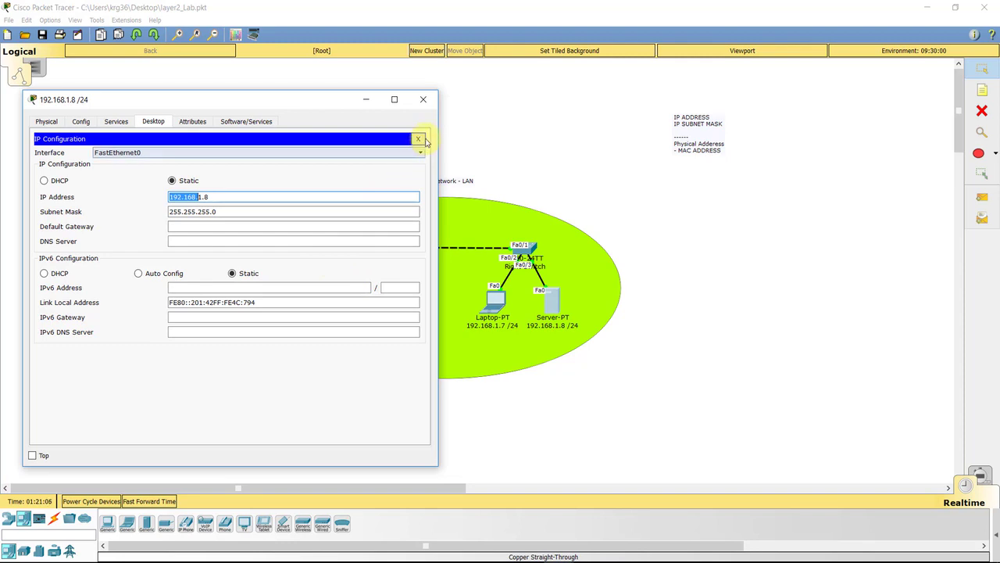
click(418, 138)
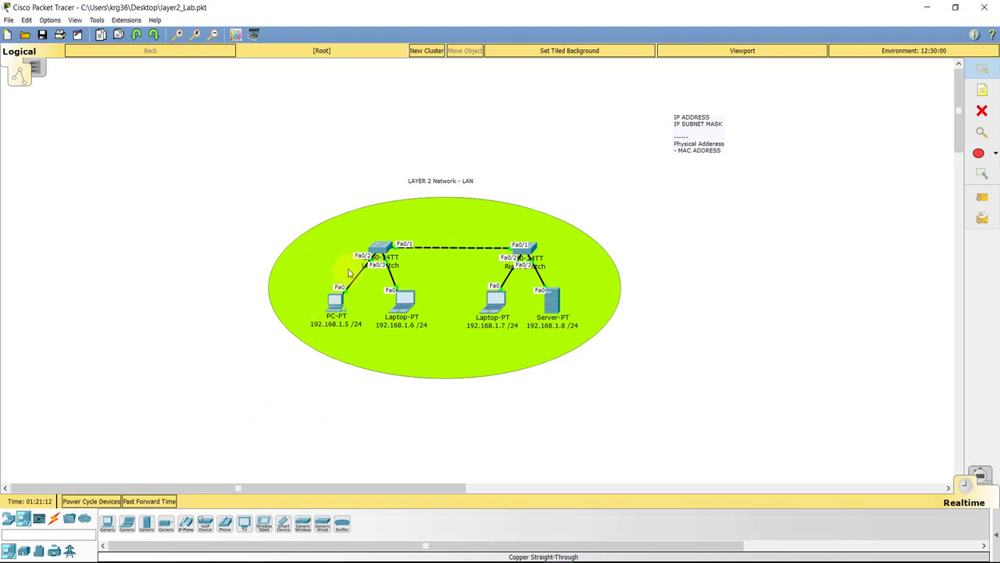
mouse_move(352, 306)
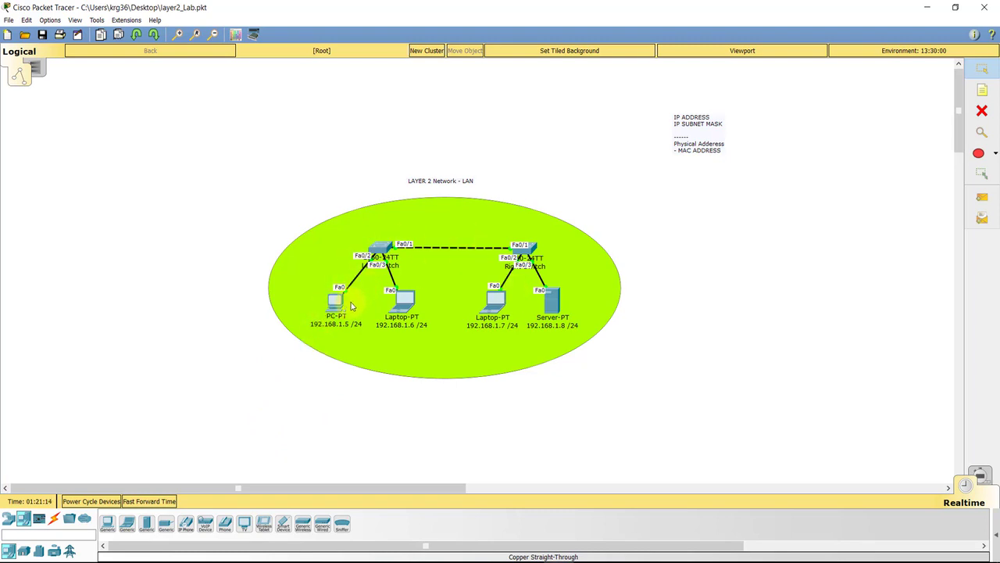
Step: Reopen the desktop tools window of PC 192.168.1.5
double_click(336, 303)
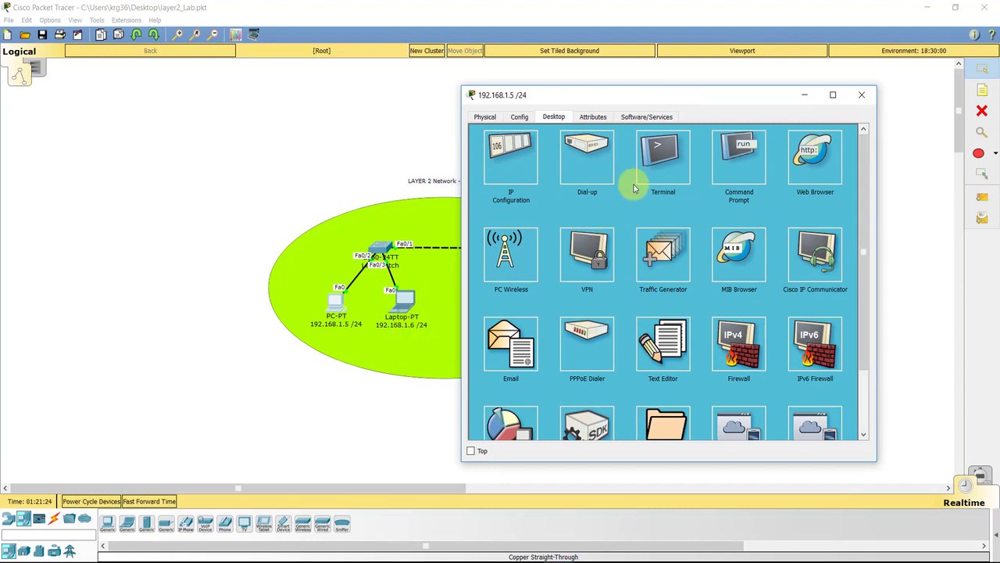
mouse_move(547, 212)
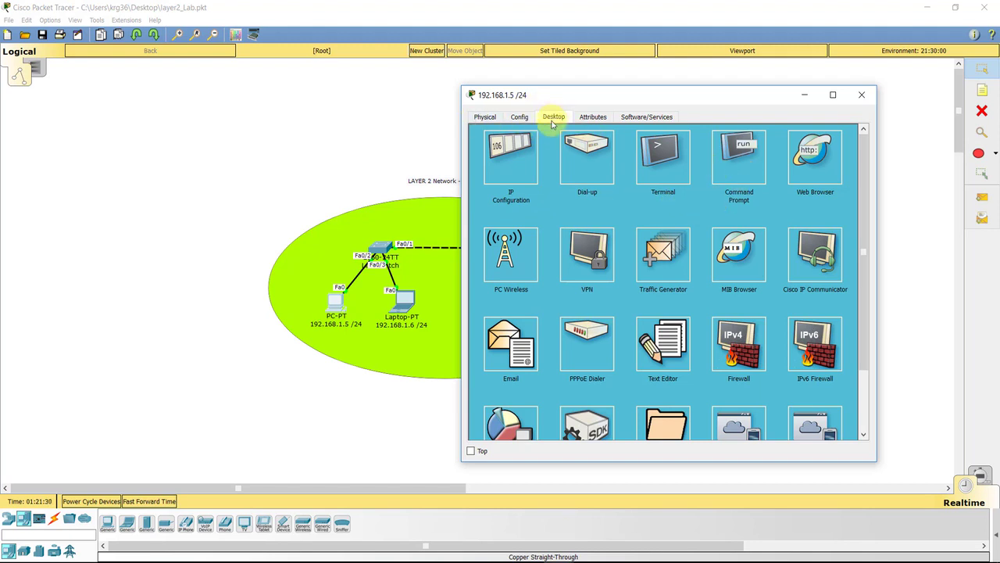
Step: From the PC's command prompt, ping 192.168.1.6 and 192.168.1.7, both with 0% loss
click(738, 156)
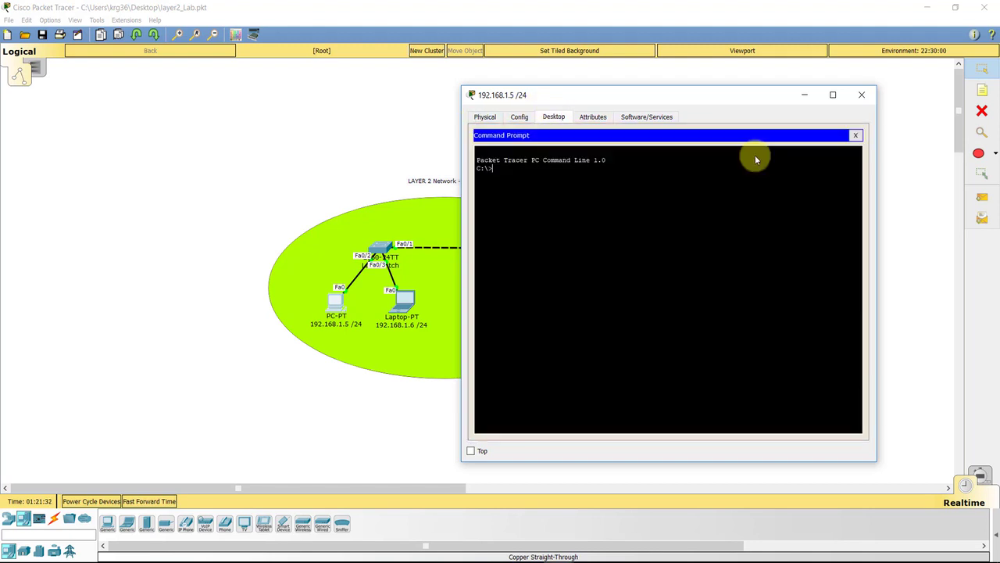
text(p)
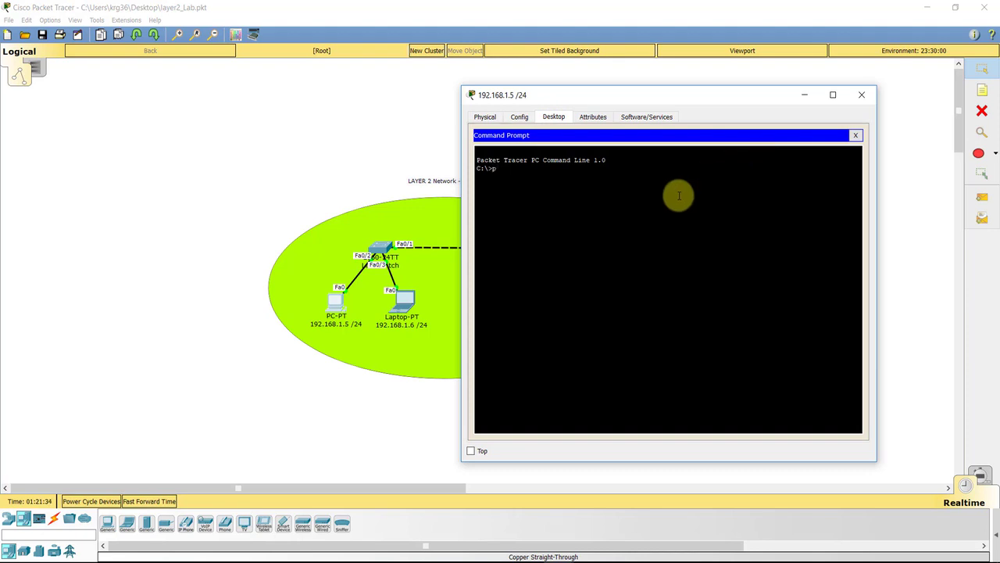
text(ing 192.168.1.6)
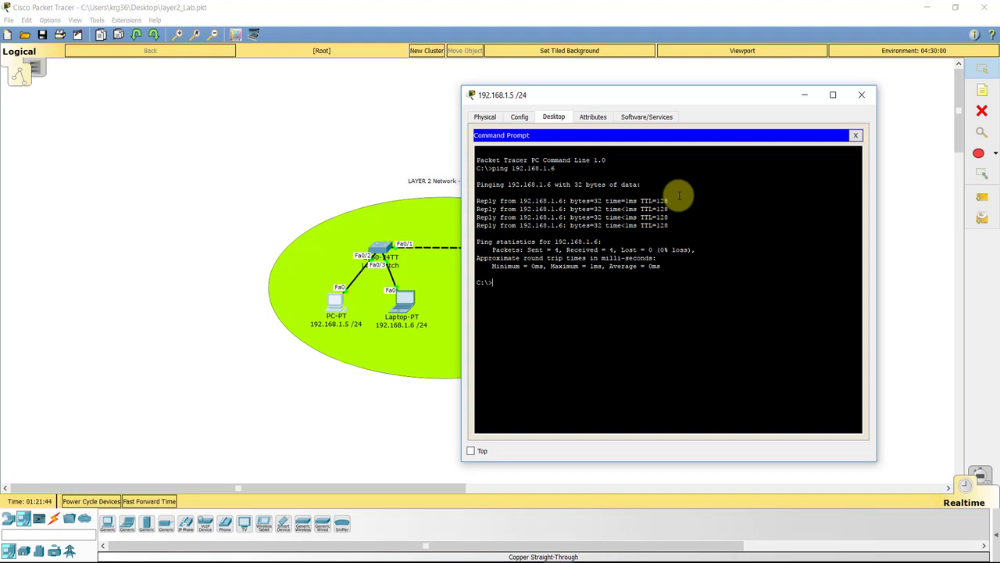
mouse_move(702, 61)
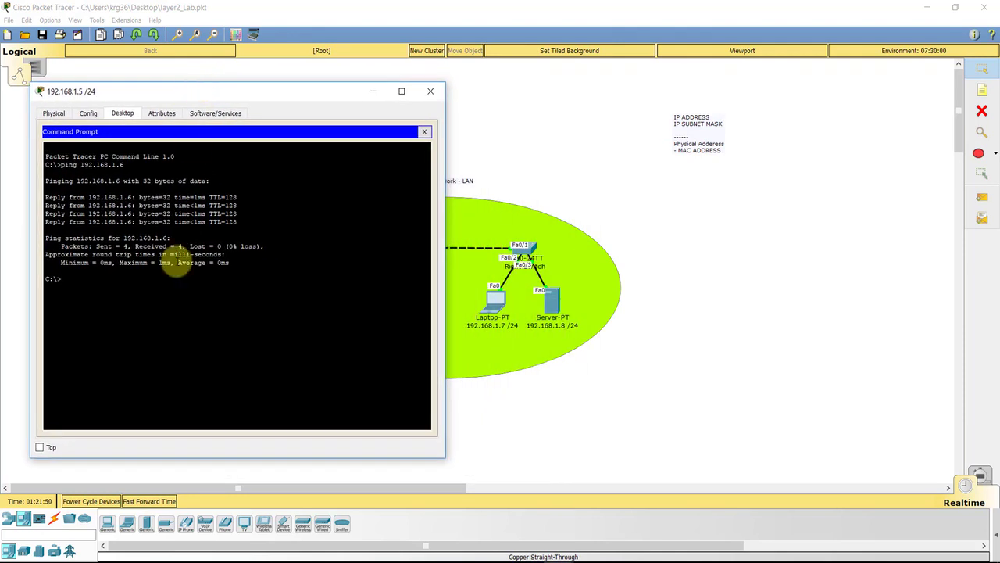
text(ping 192.168.1.7)
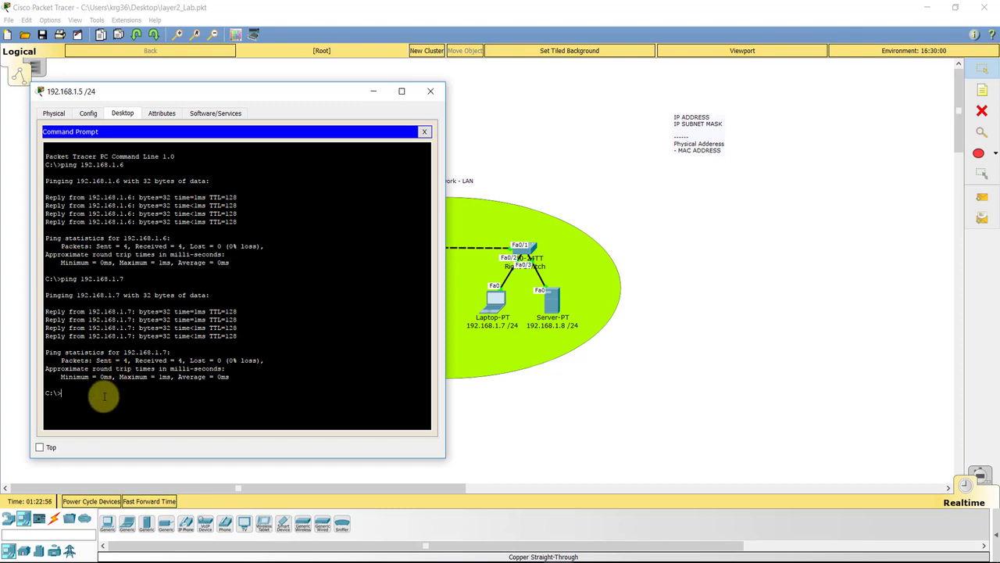
Step: Ping the server at 192.168.1.8 from PC 192.168.1.5 with 0% packet loss
text(ping 192.168.1.7)
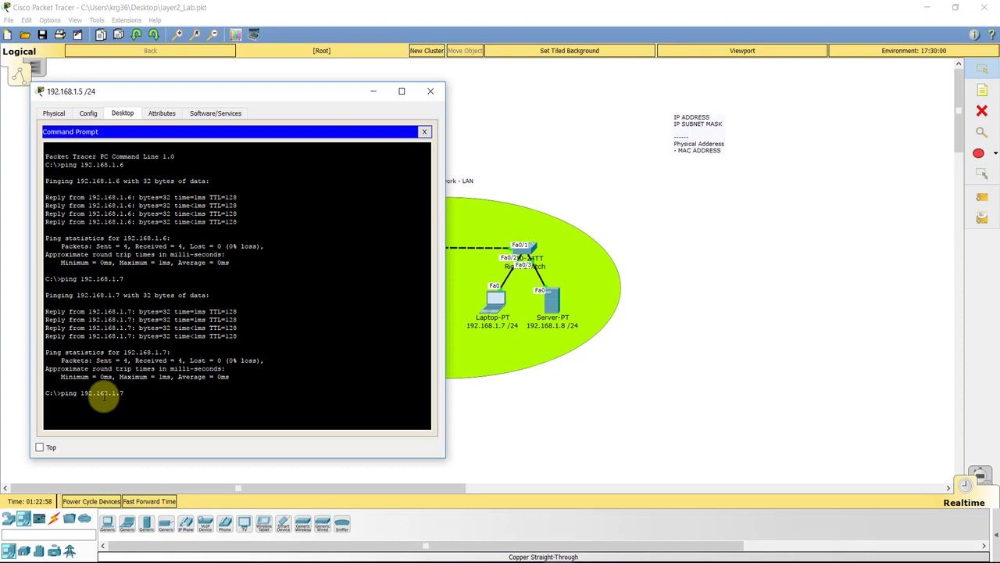
key(backspace)
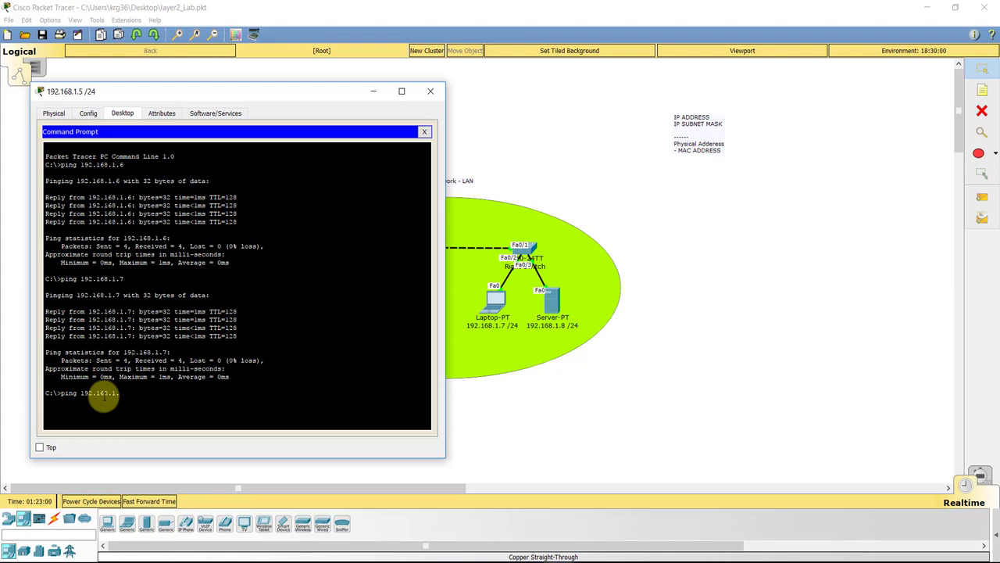
text(8)
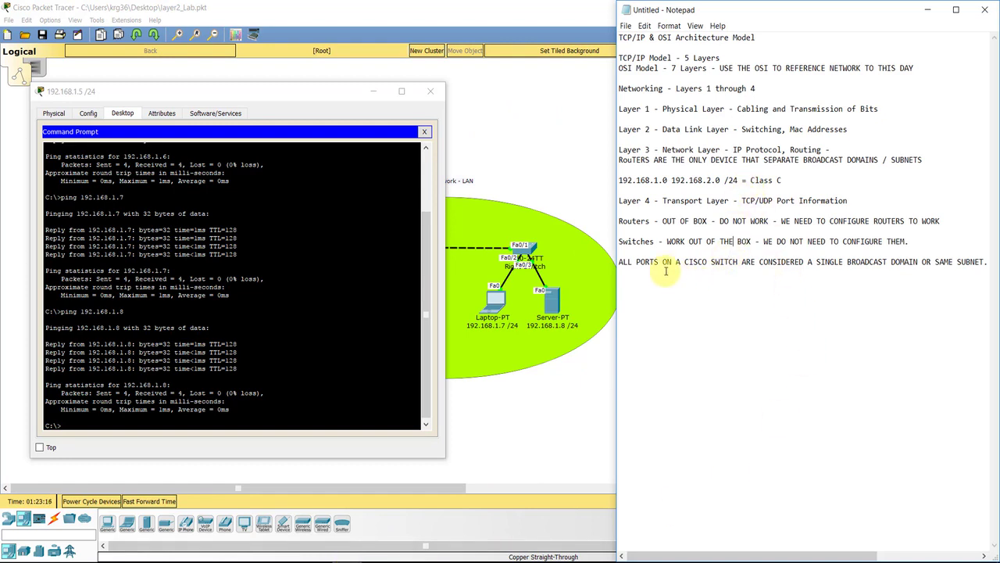
Step: Highlight the 192.168.1.0 network address in the notes and bring the full topology forward
drag(666, 262, 947, 262)
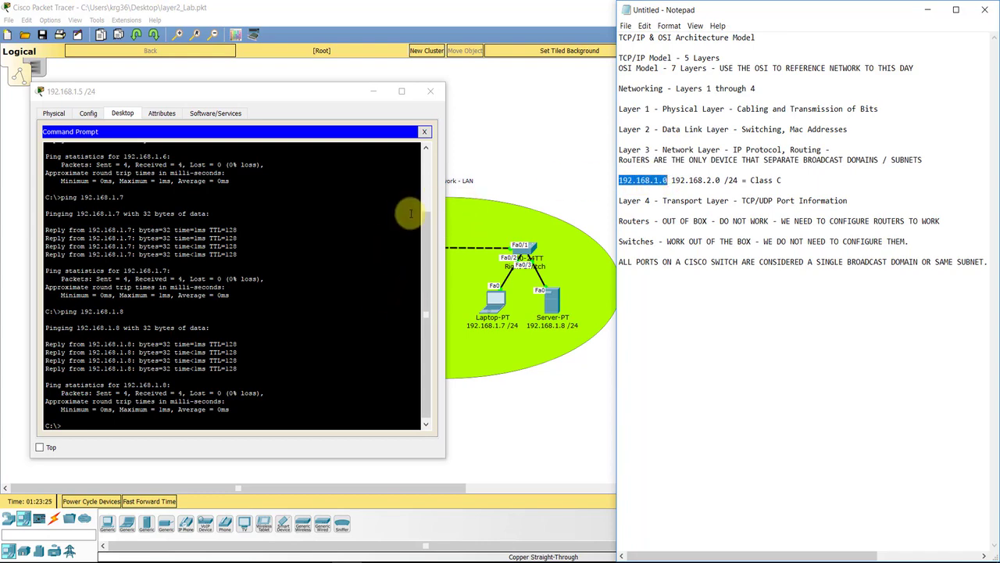
click(425, 132)
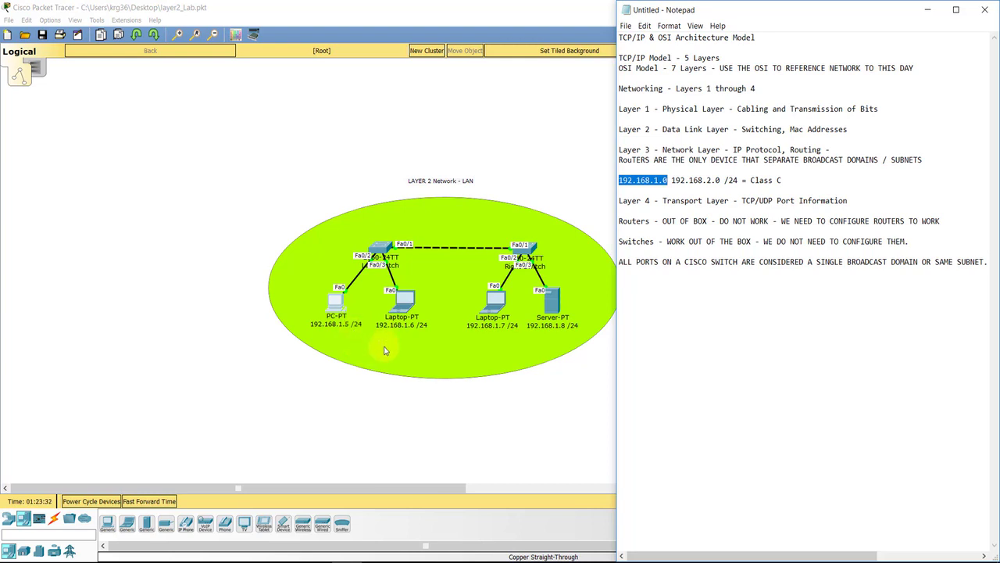
mouse_move(350, 335)
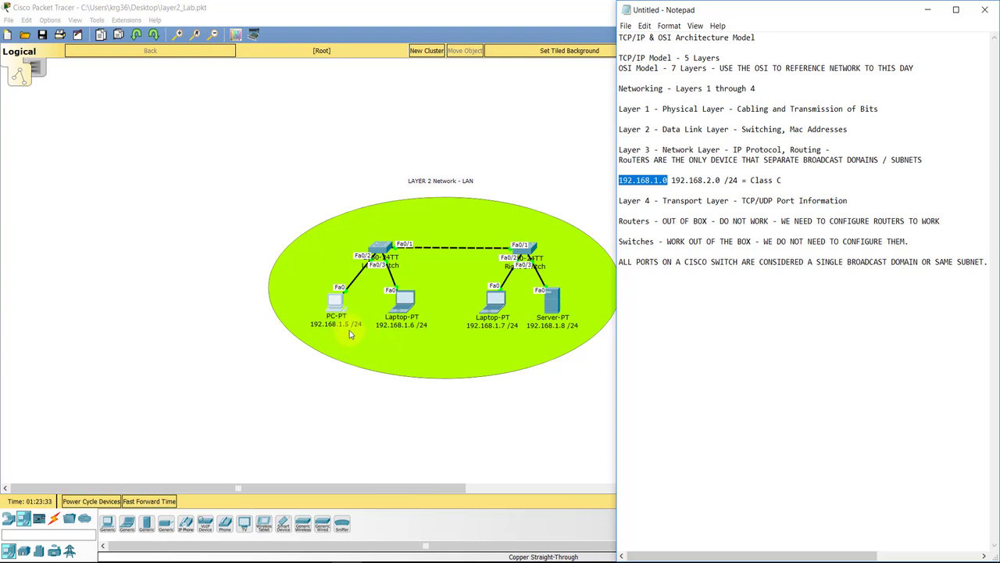
mouse_move(437, 329)
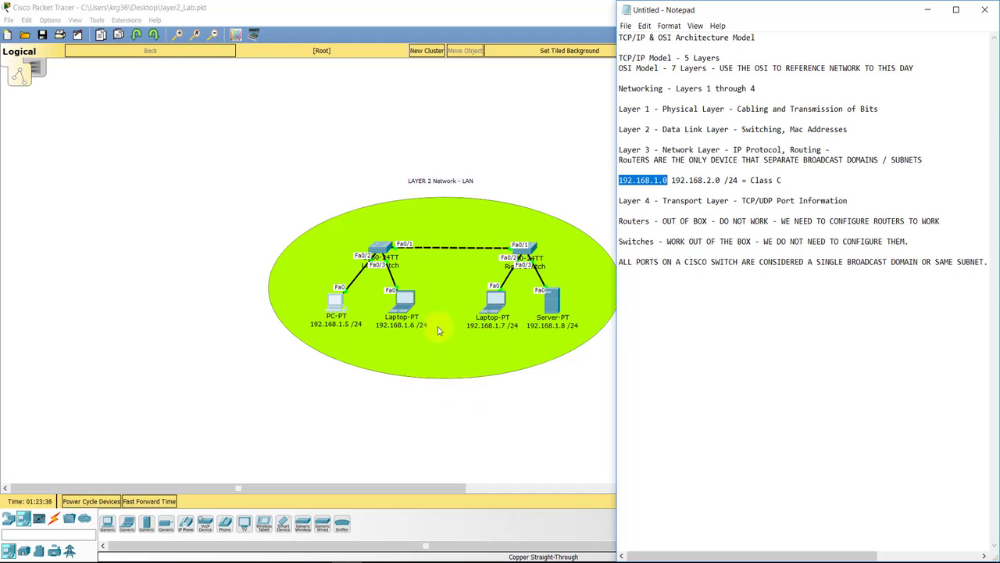
mouse_move(570, 321)
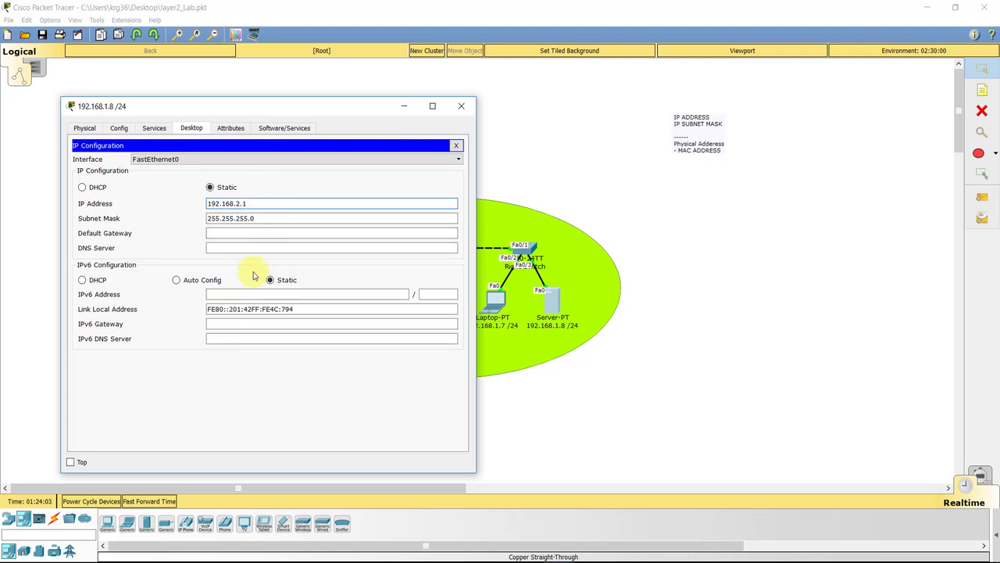
Step: Commit the server's new address 192.168.2.1 and reopen PC 192.168.1.5's command prompt
click(456, 144)
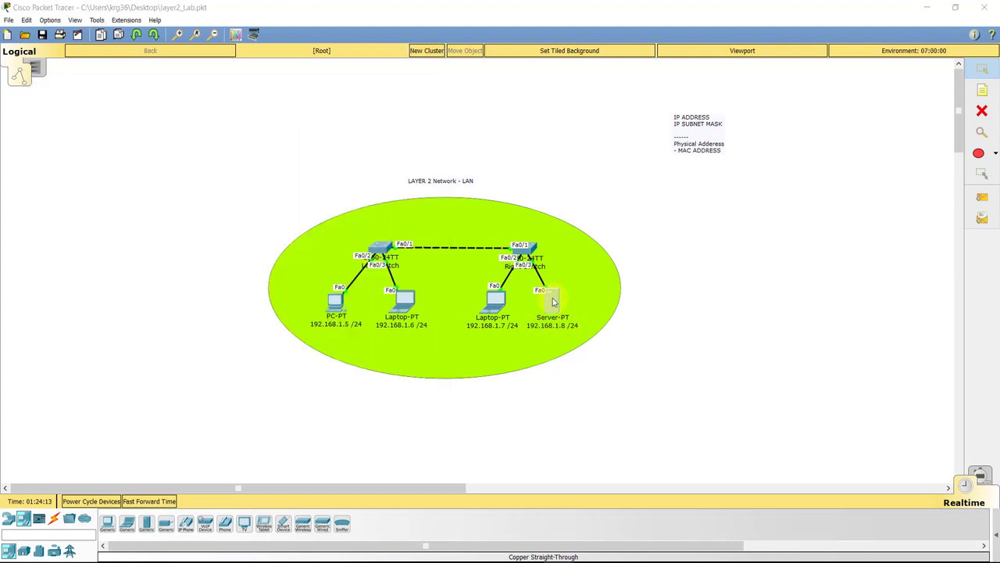
double_click(554, 300)
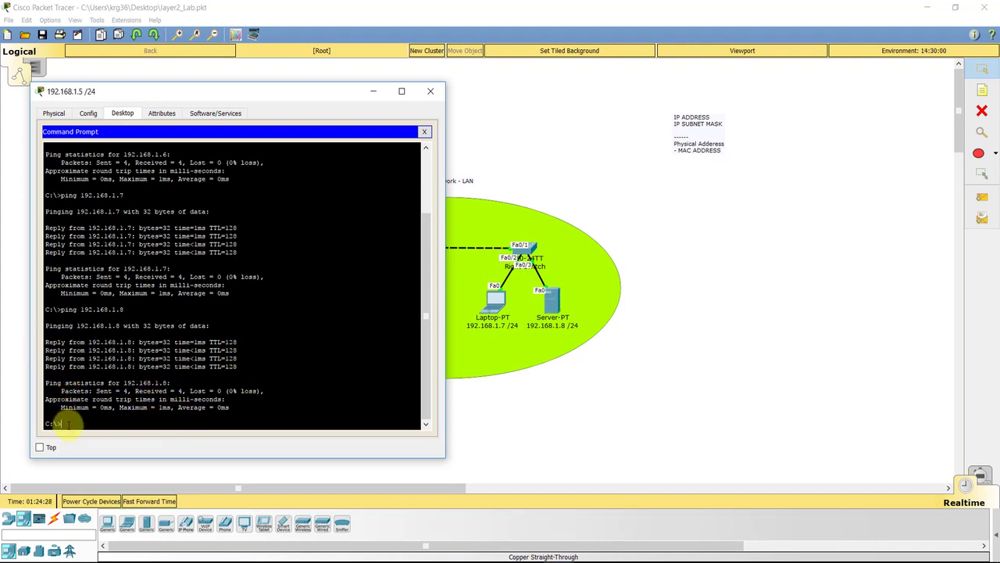
Step: Ping 192.168.1.8 from PC 192.168.1.5, which times out with 100% loss
text(ping 192.168.1.8)
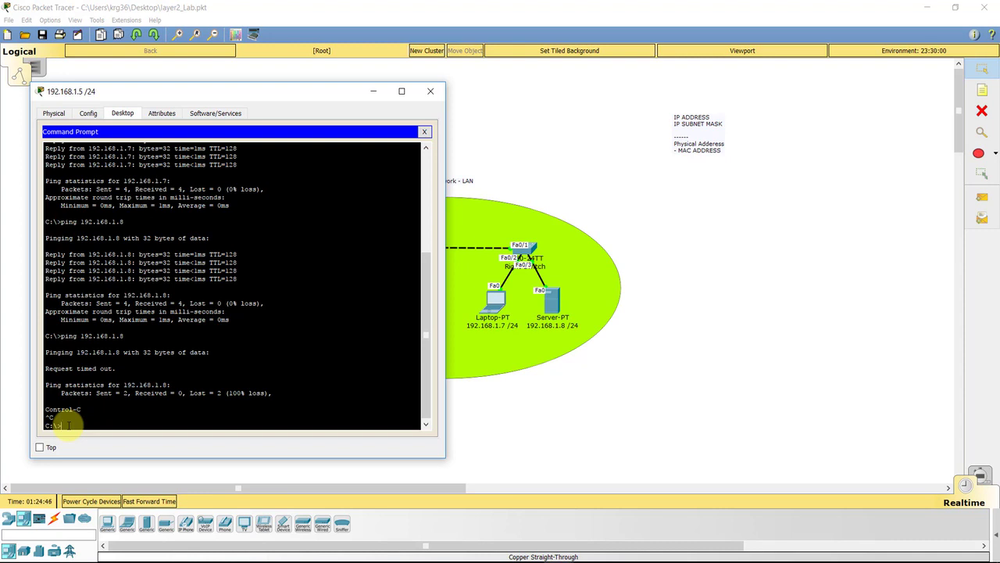
text(ping 192.168.1.8)
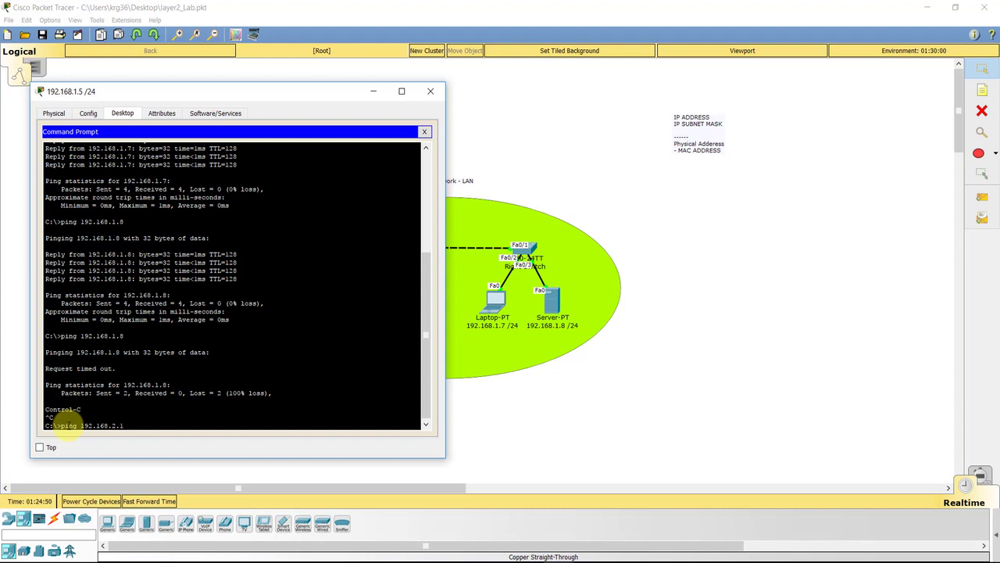
mouse_move(528, 412)
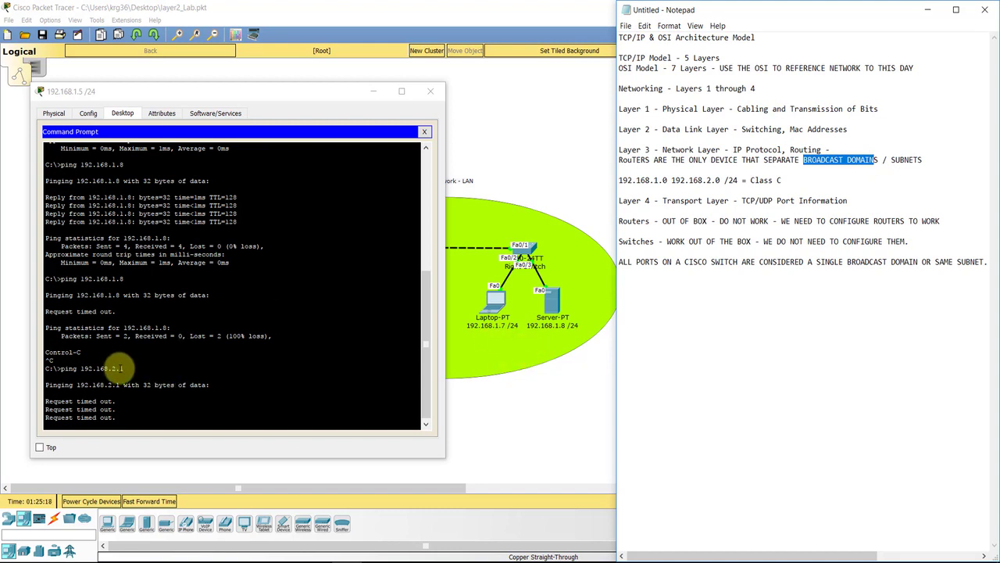
Step: Highlight the BROADCAST DOMAINS wording and the 192.168.1.0 network address in the notes
double_click(97, 369)
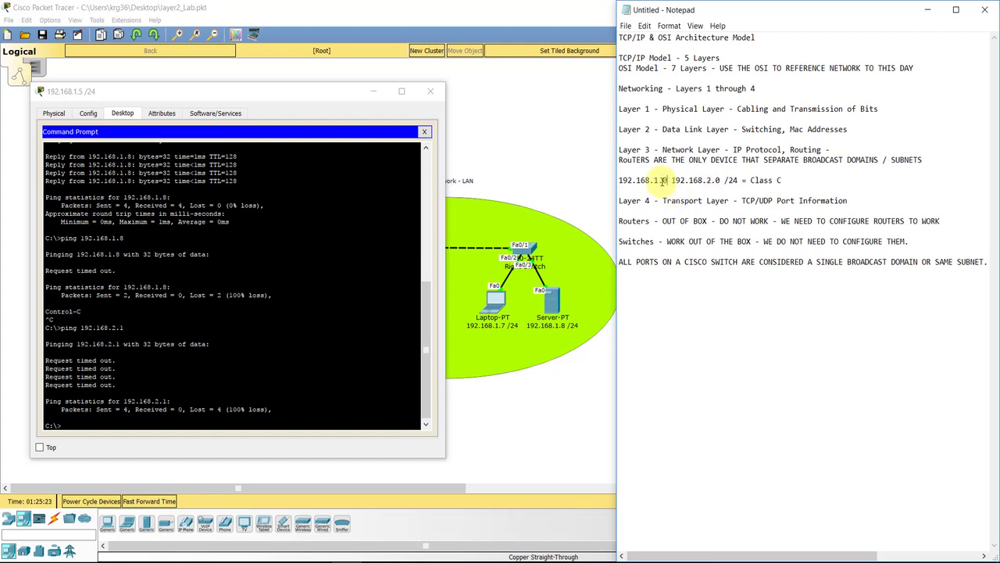
double_click(643, 180)
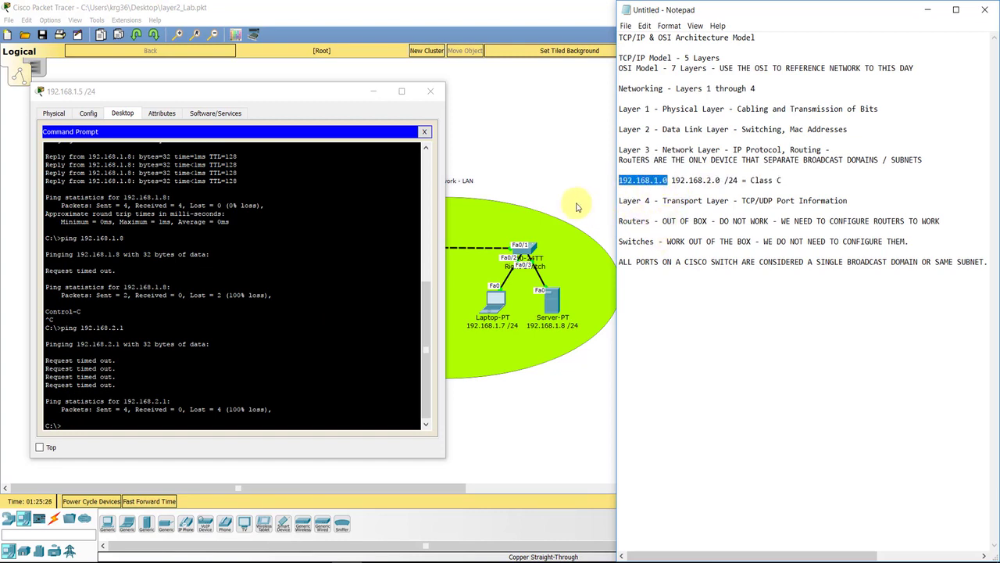
mouse_move(506, 215)
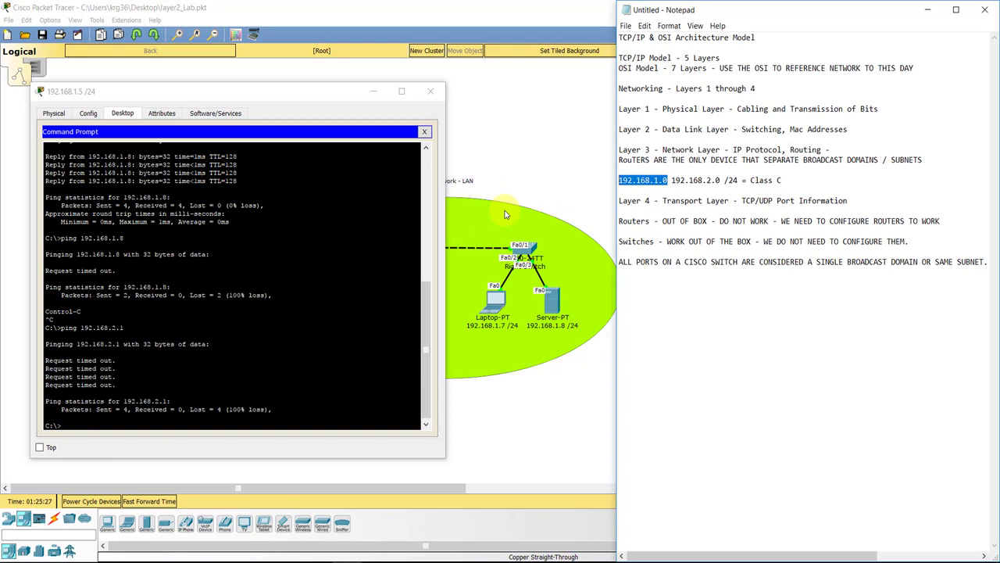